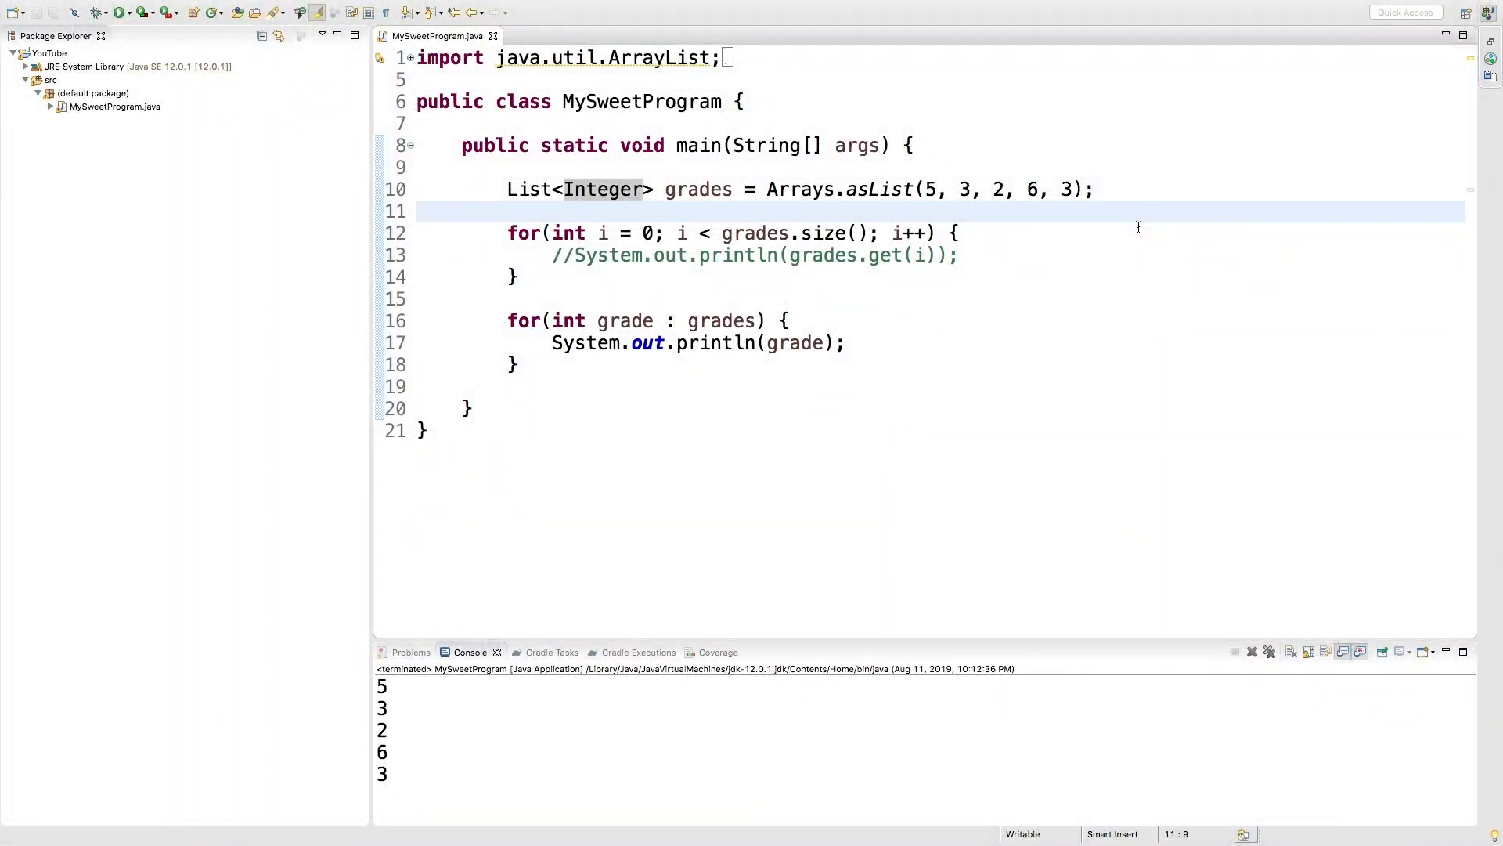
mouse_move(537, 309)
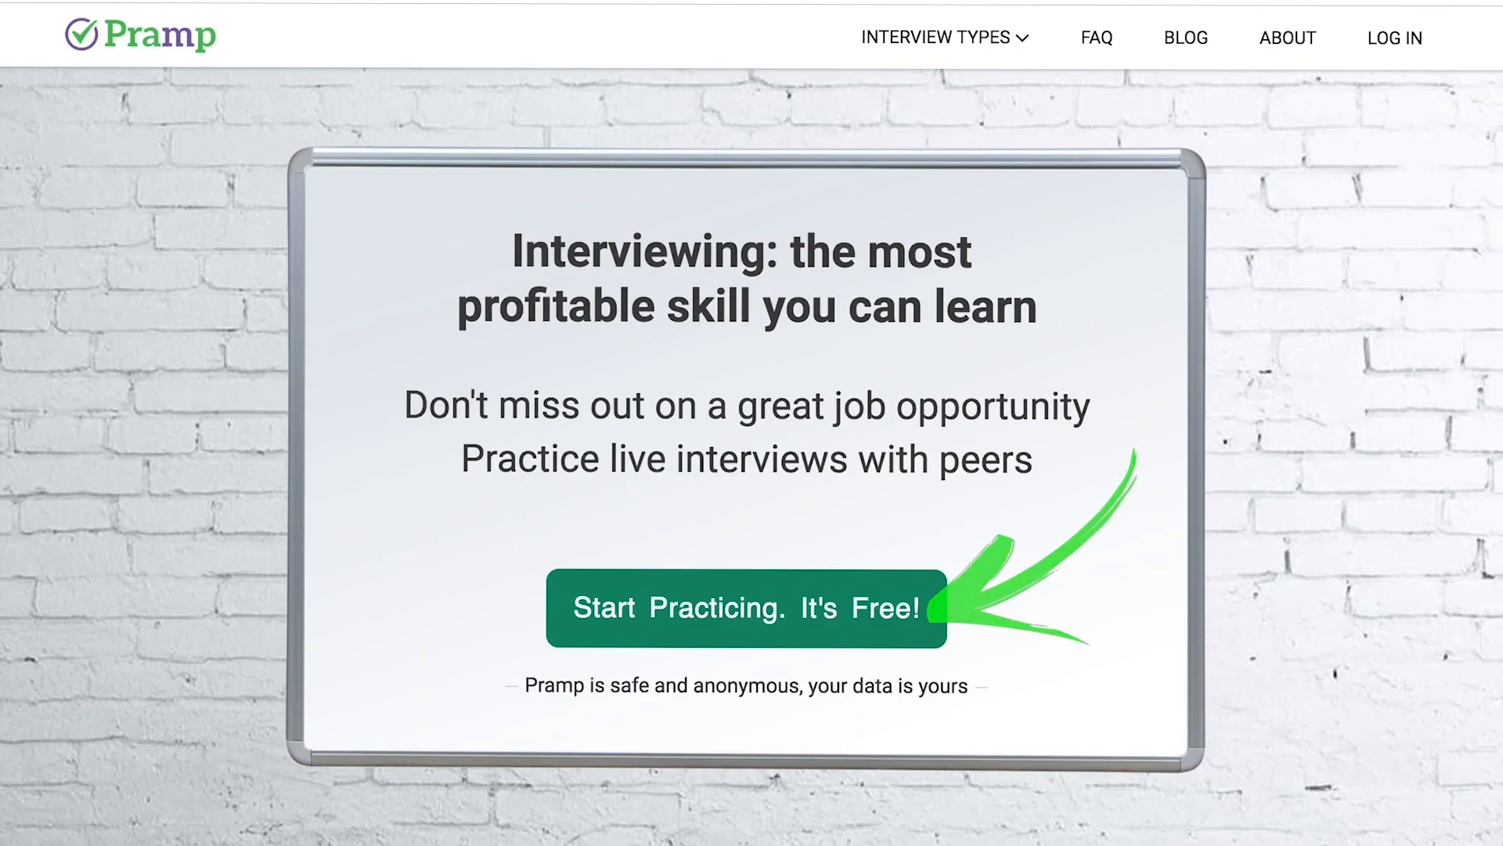
Scroll the Pramp homepage and show its Interview Types dropdown.
scroll(down, 3)
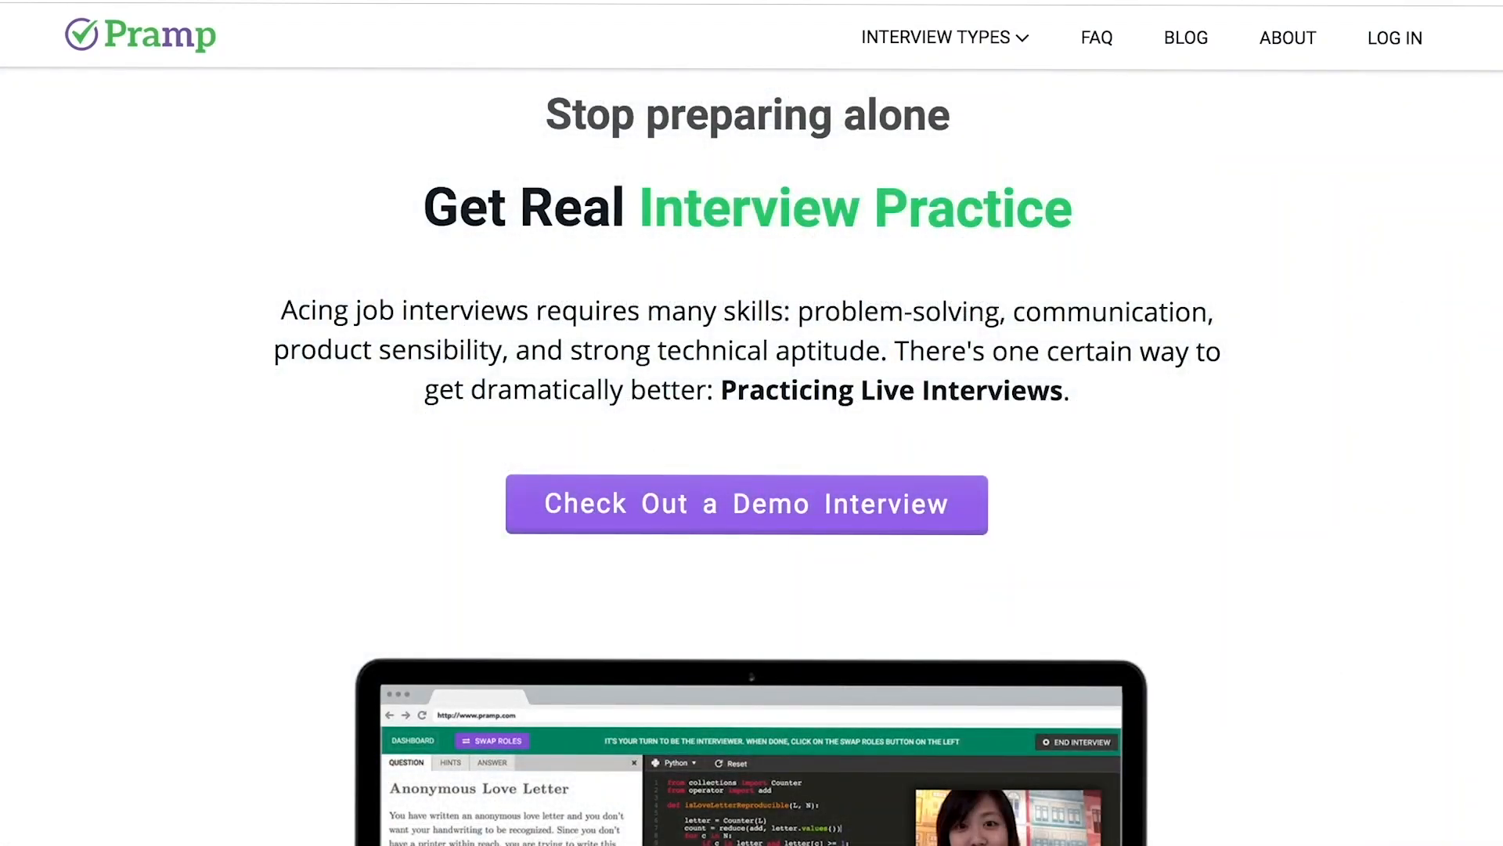
scroll(down, 3)
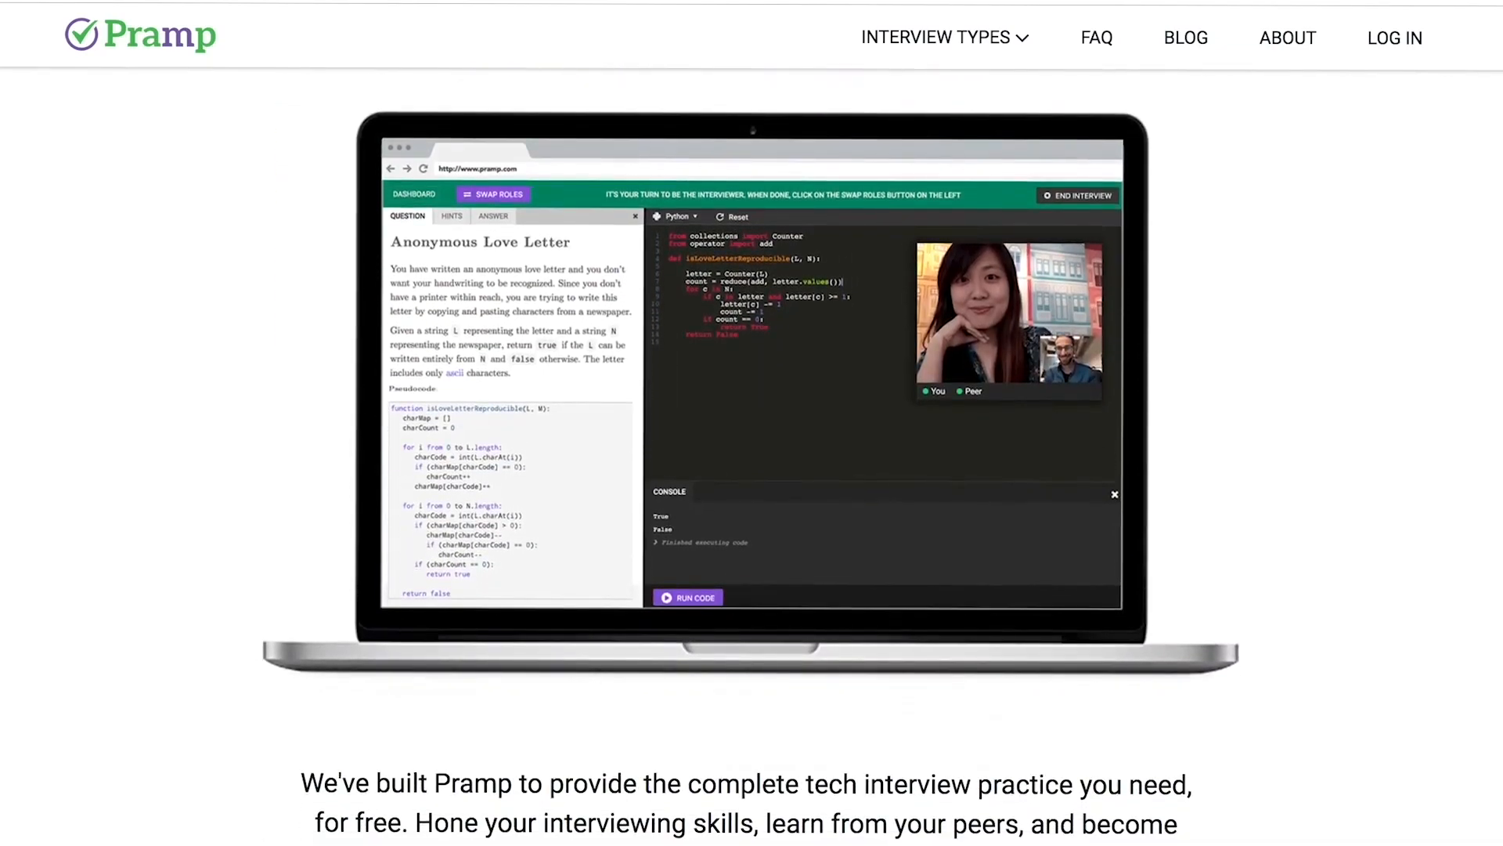
click(938, 37)
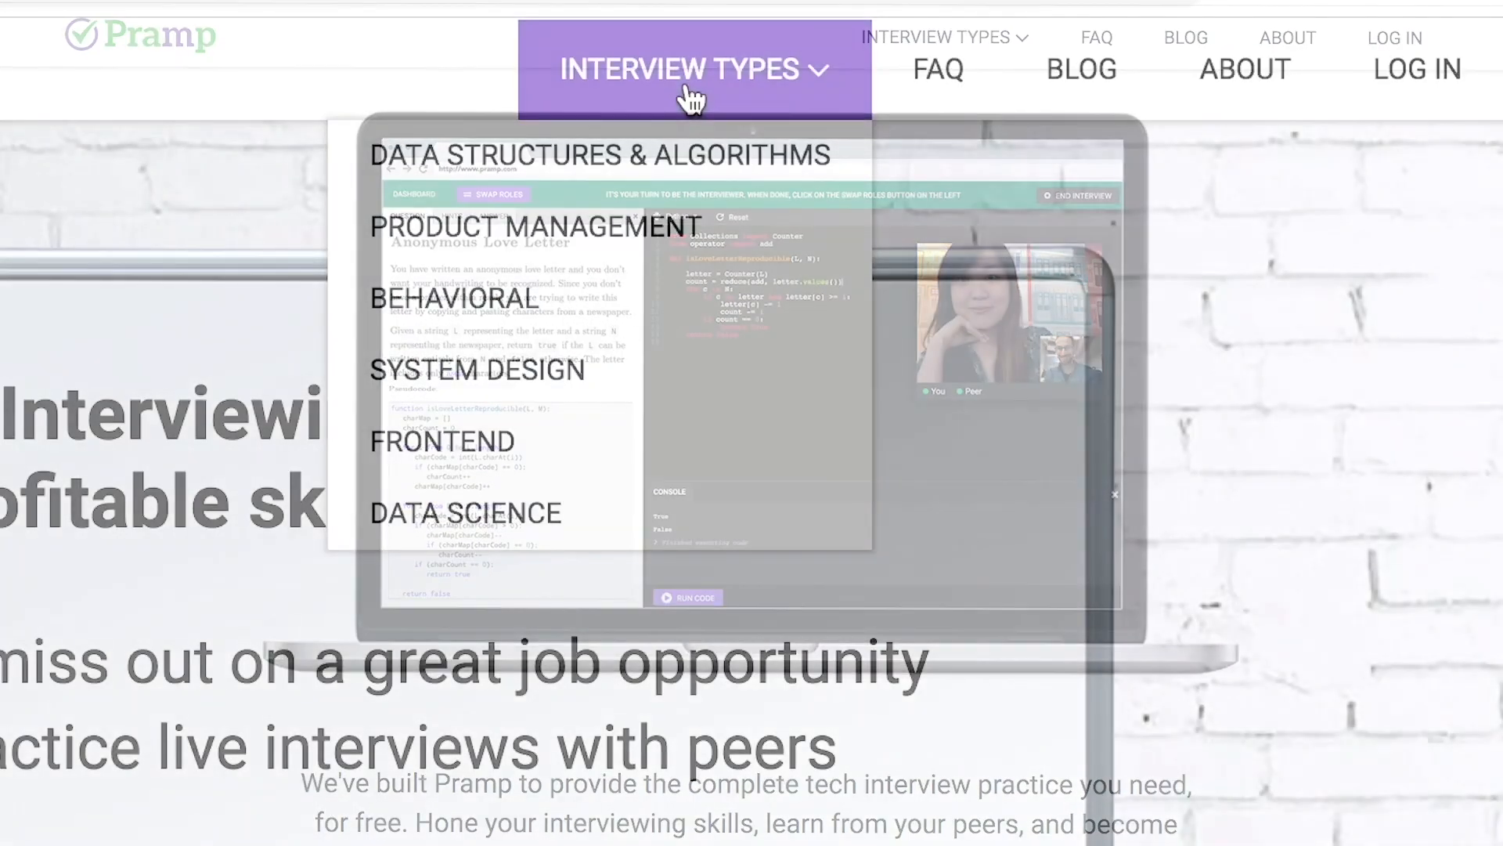
mouse_move(757, 266)
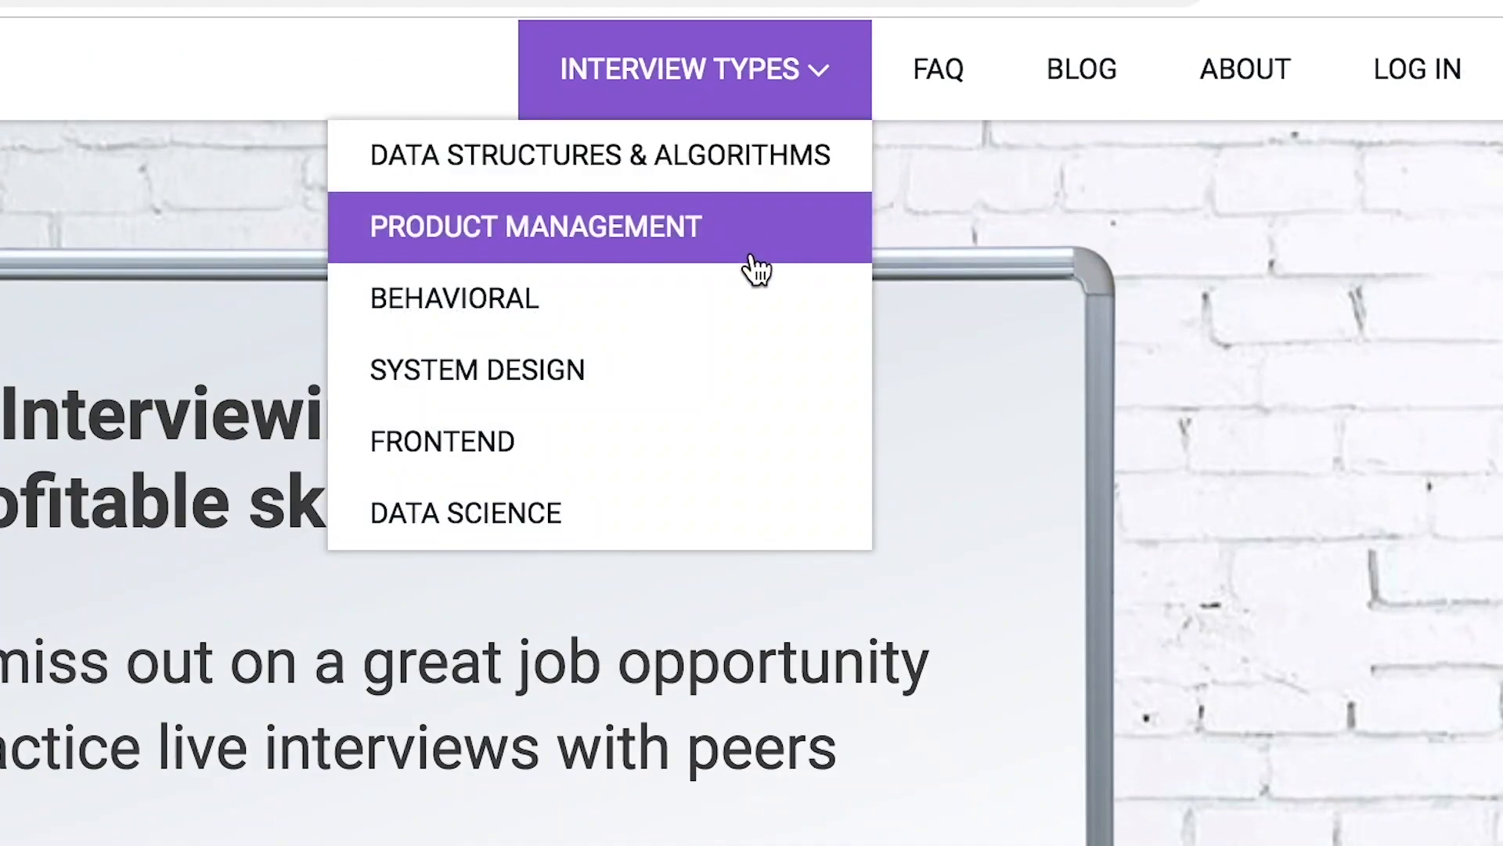
mouse_move(756, 436)
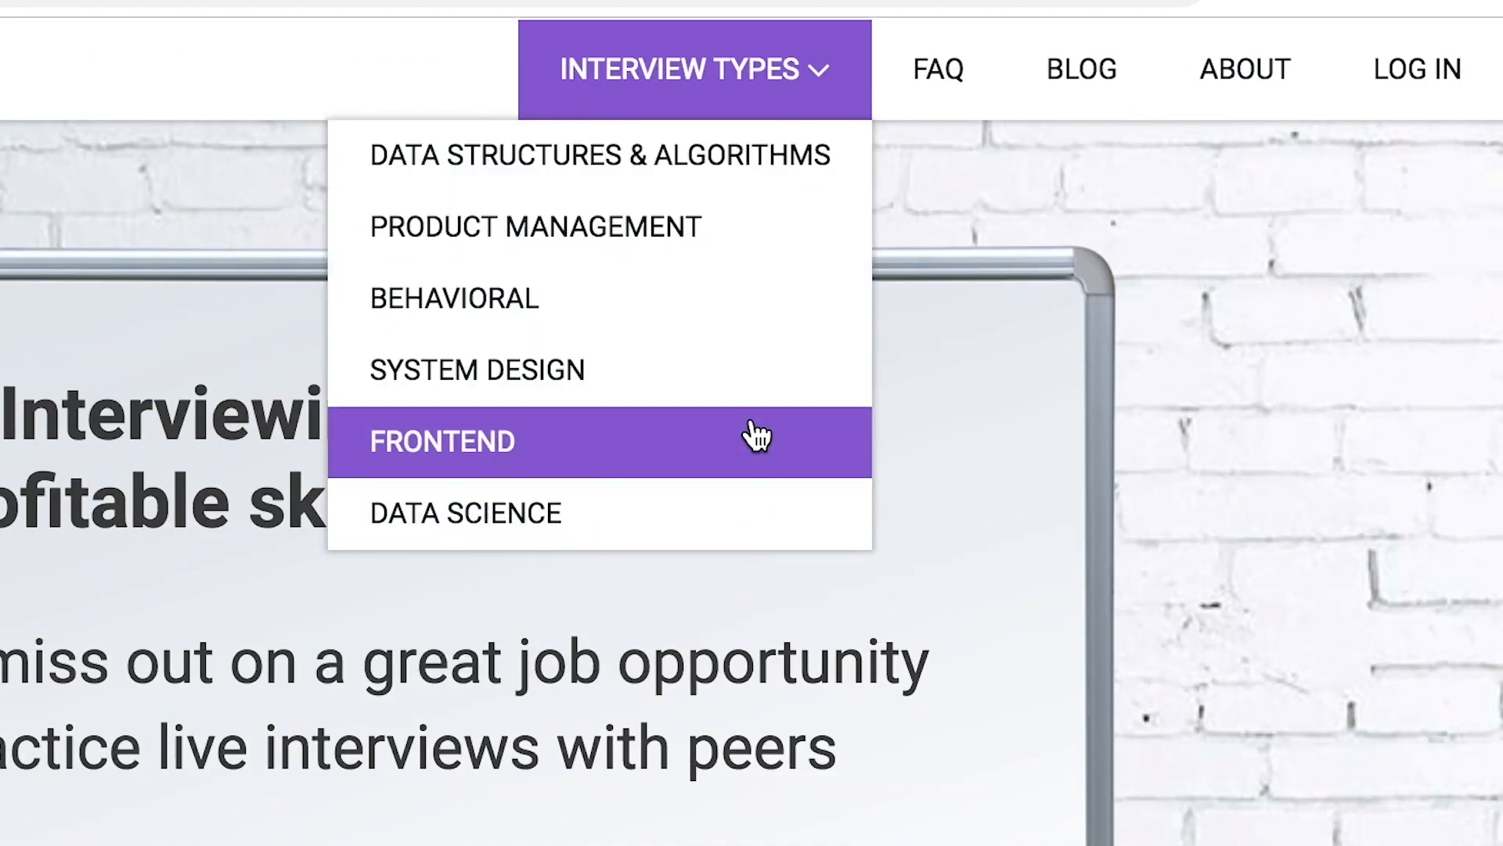
mouse_move(755, 437)
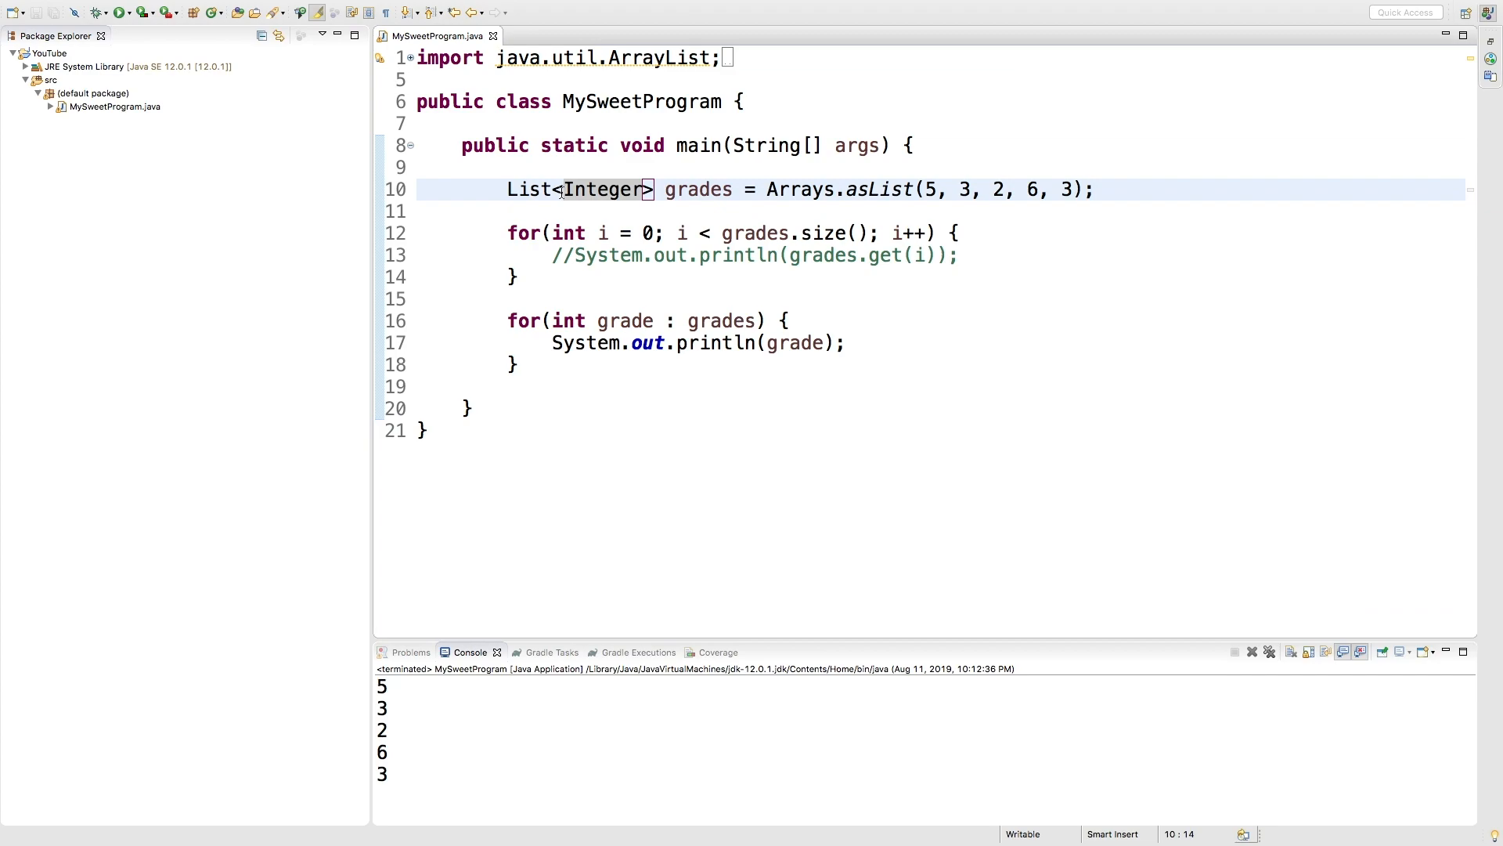
Declare grades as List<List<Integer>> = new ArrayList<List<Integer>>(), with the old asList values on their own line.
text(List<)
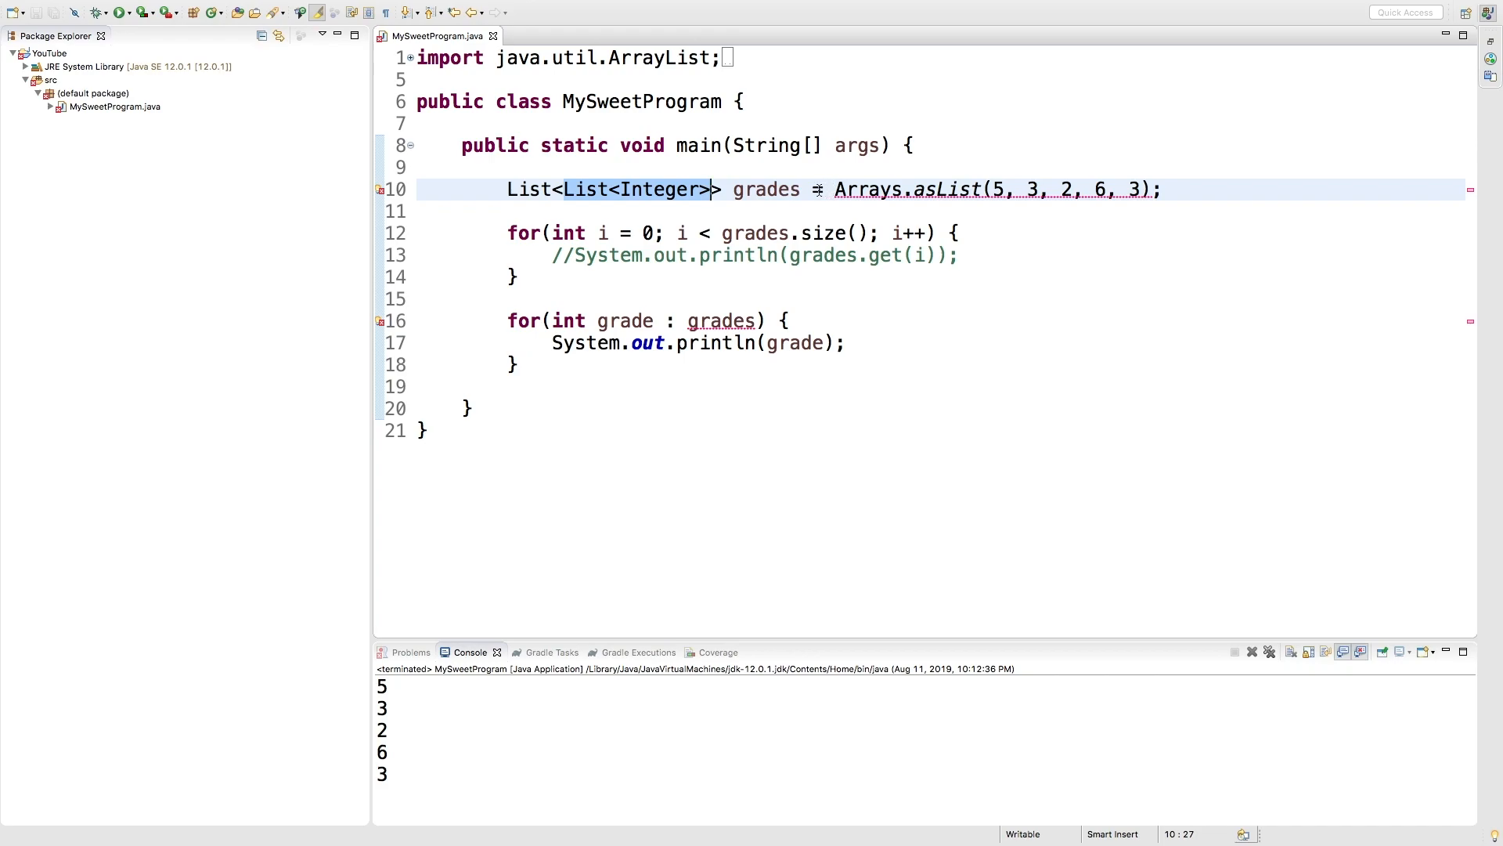
click(820, 189)
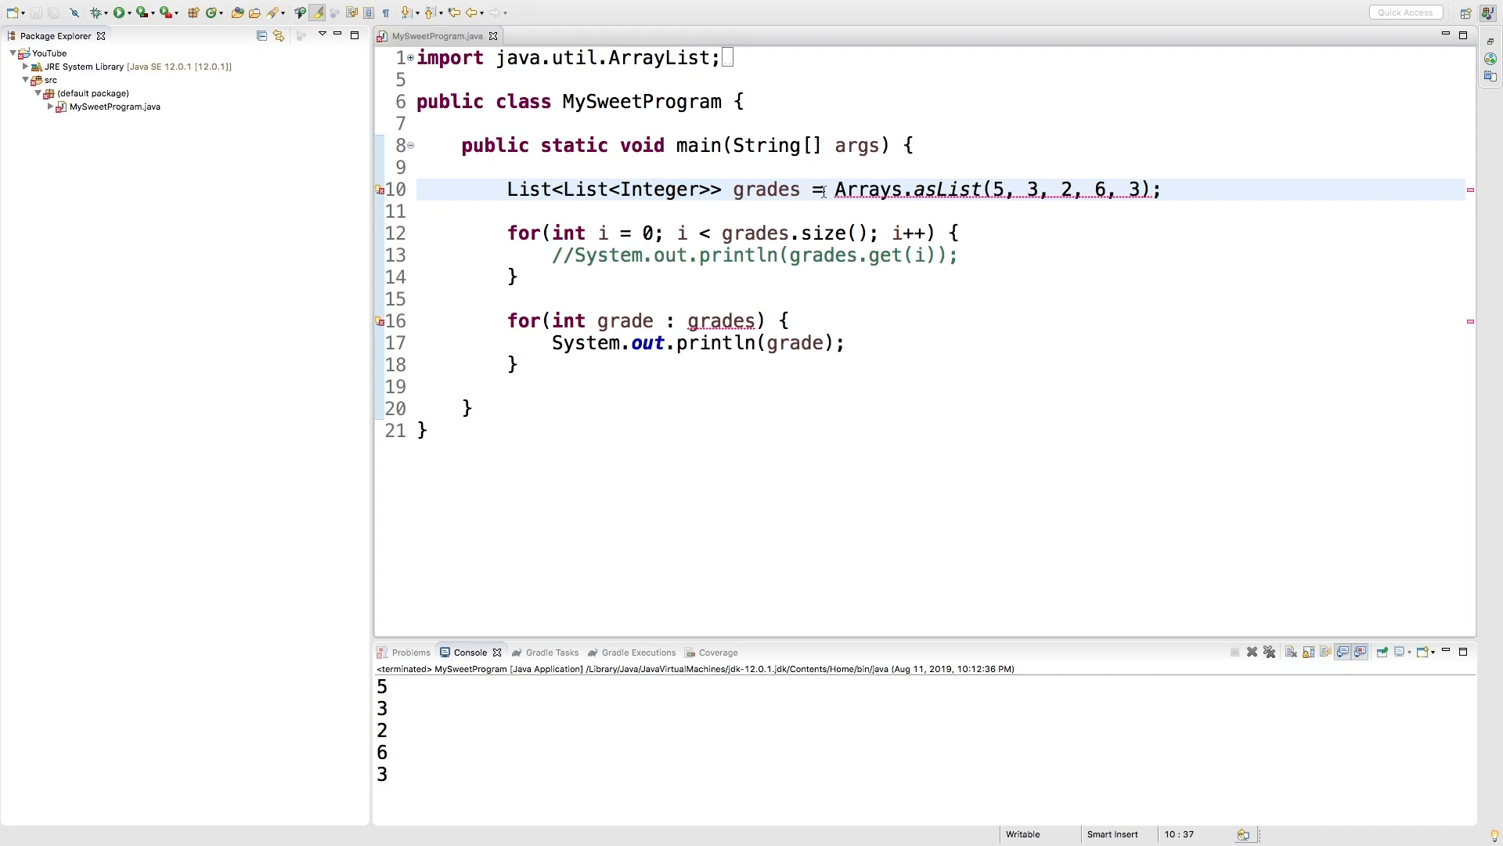
key(Return)
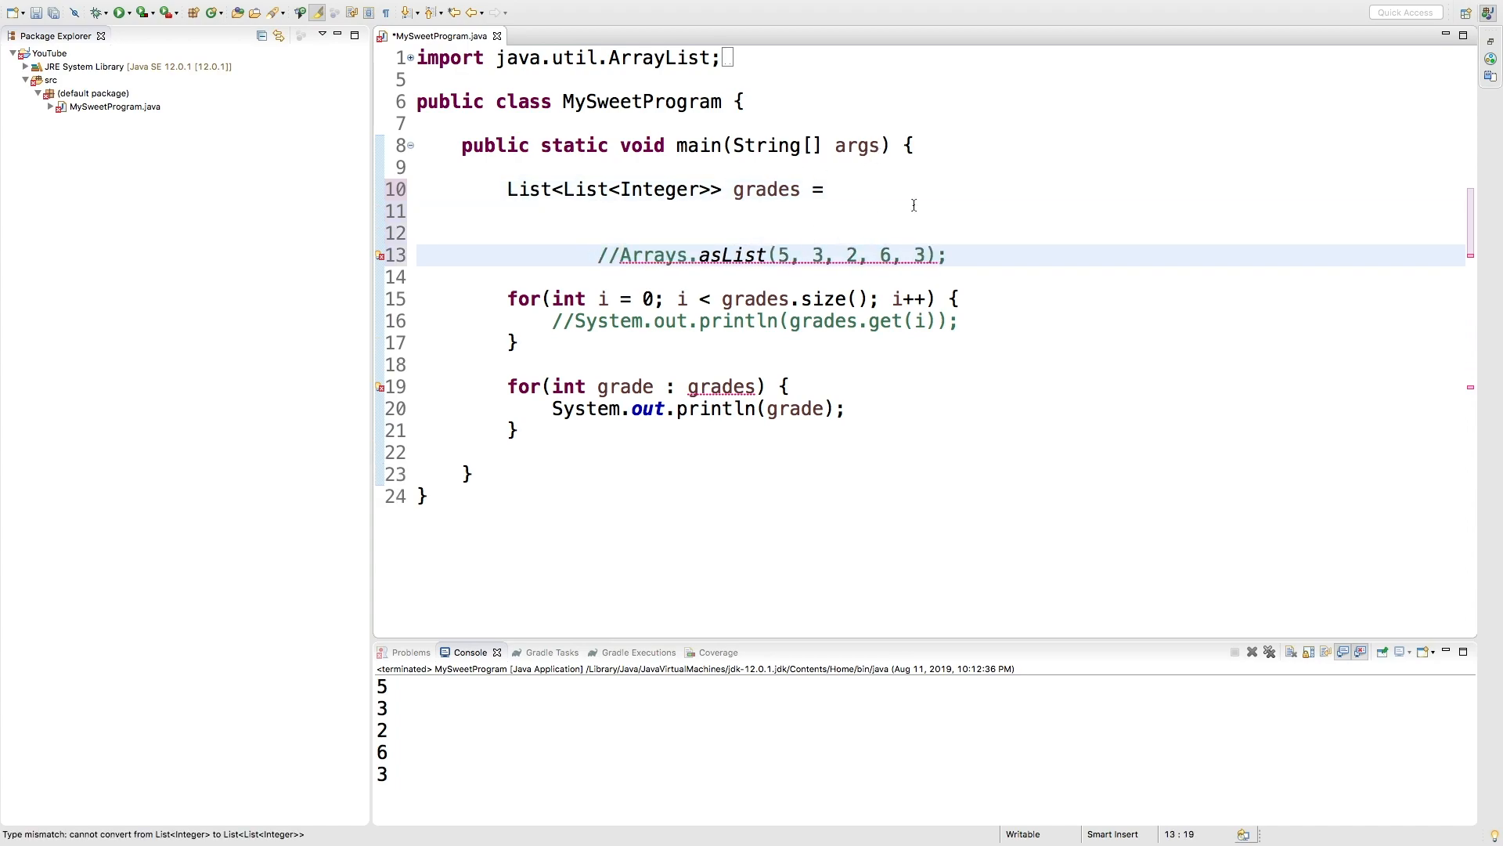
text(List)
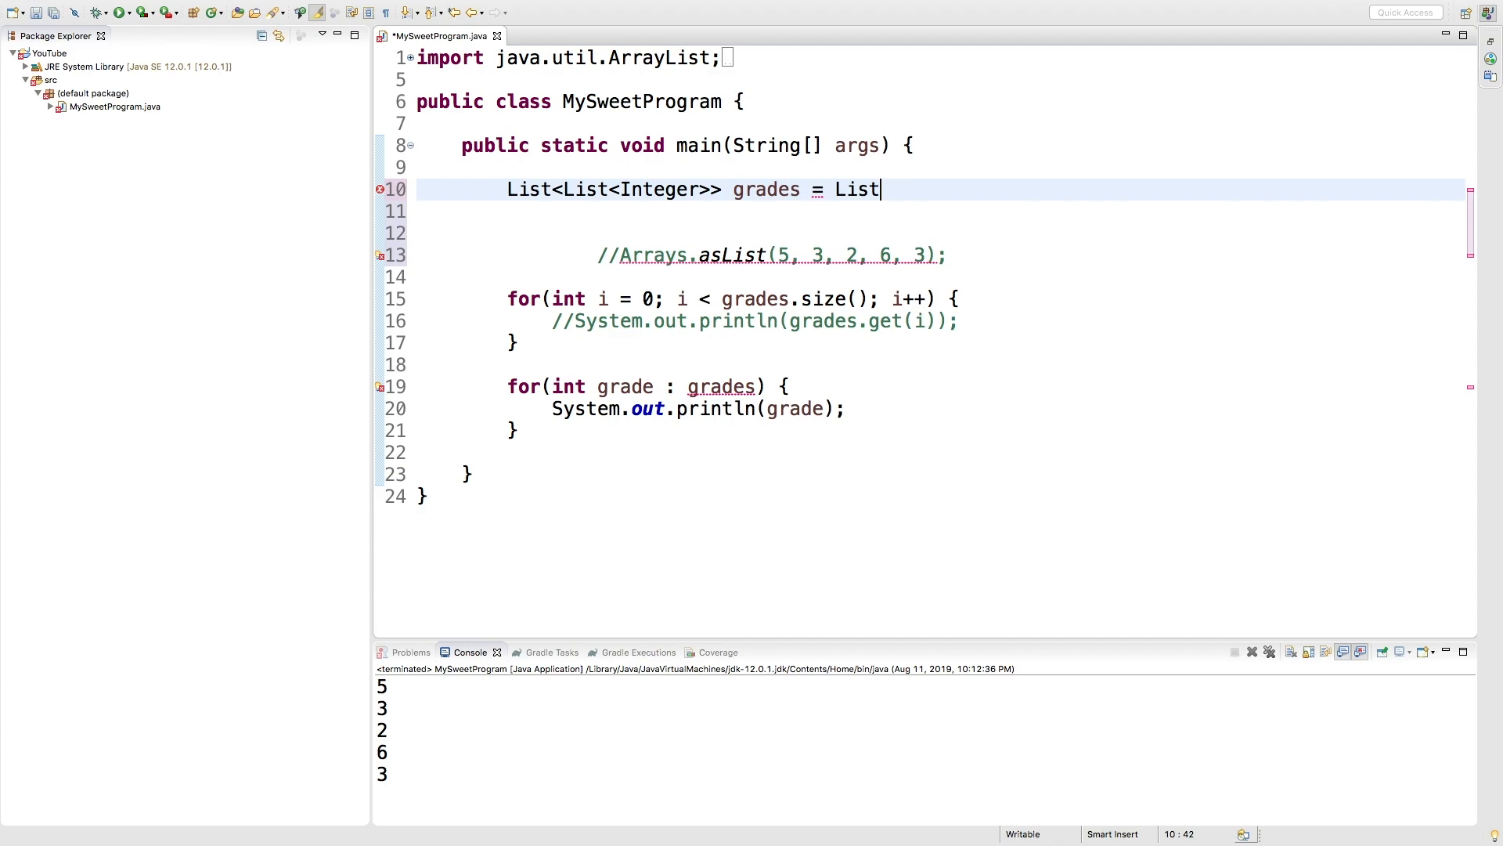
text(<>)
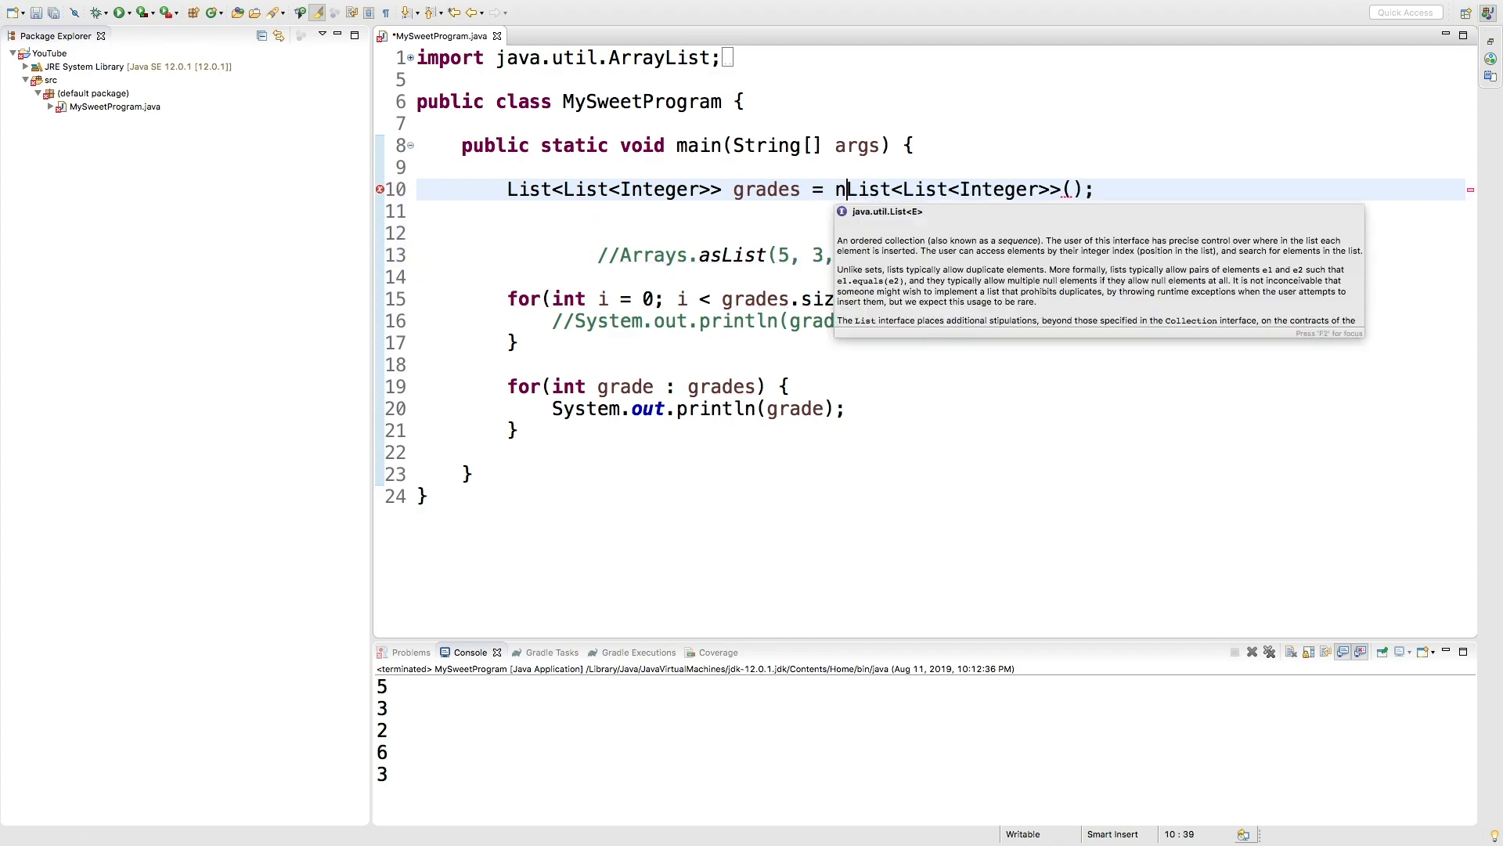
text(ew)
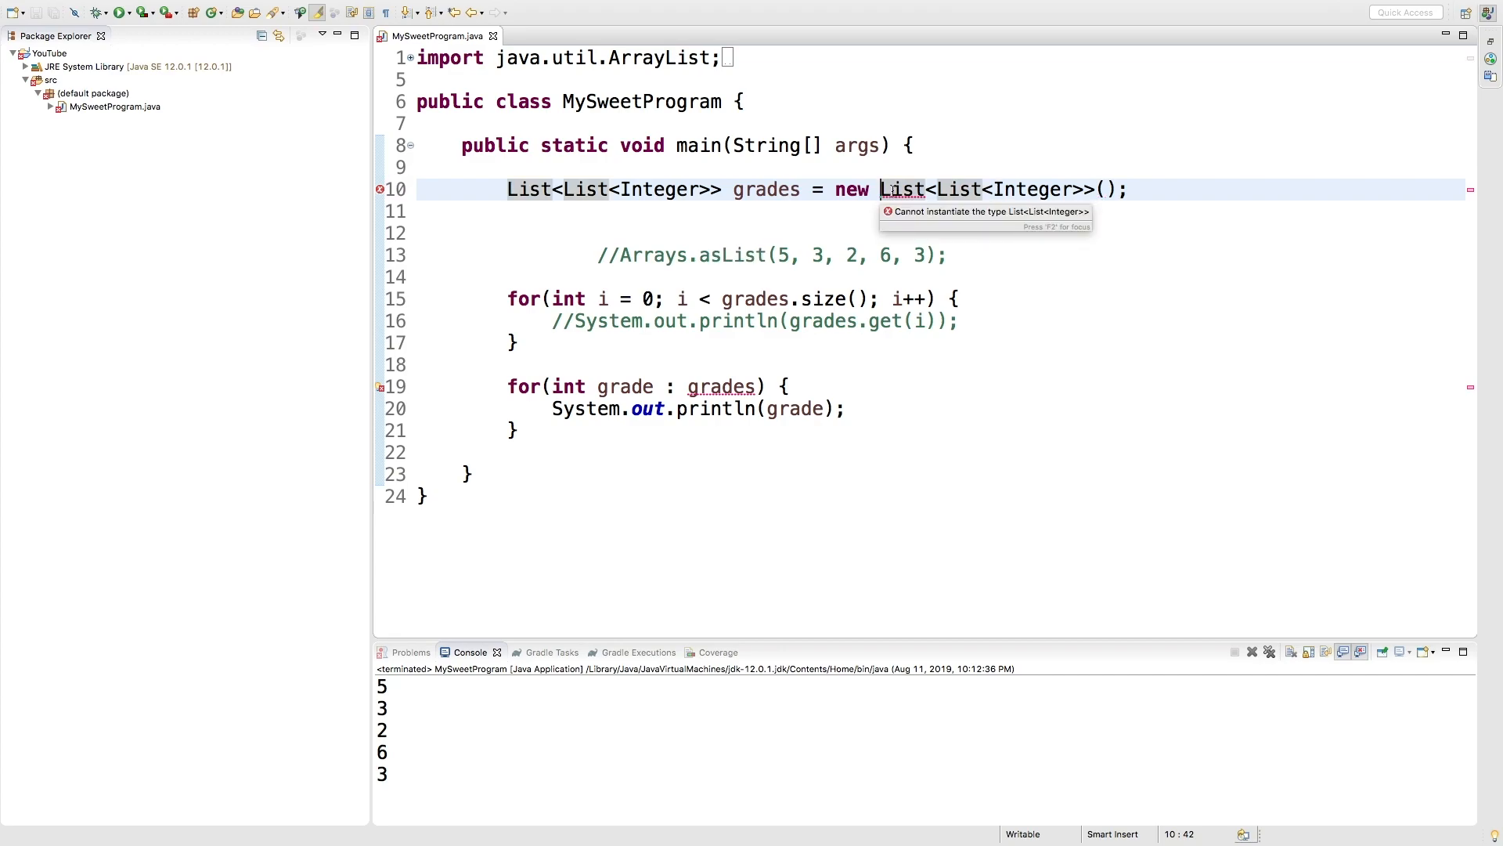
mouse_move(992, 232)
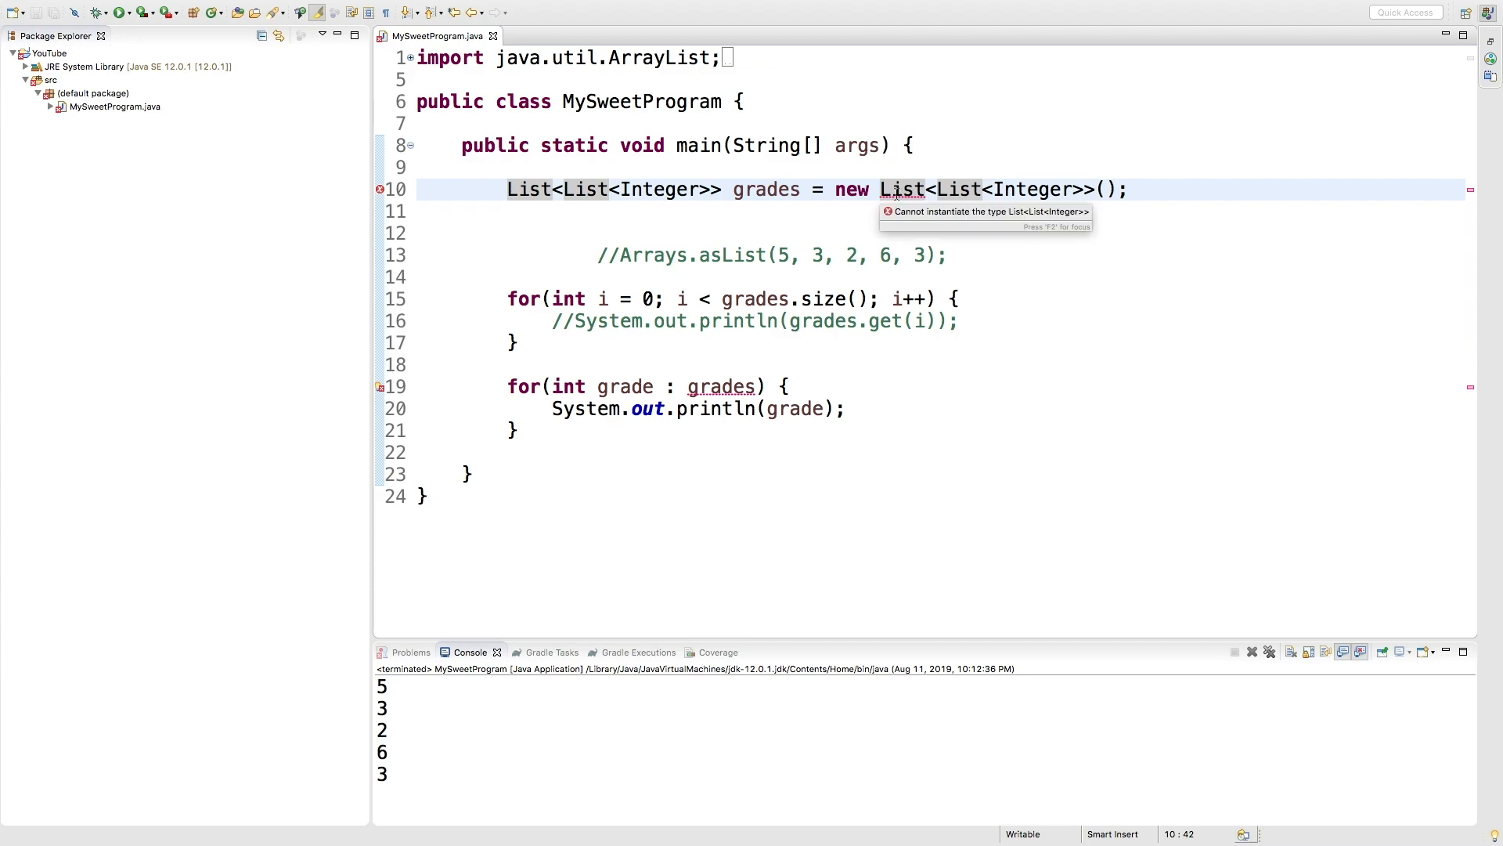
text(Array)
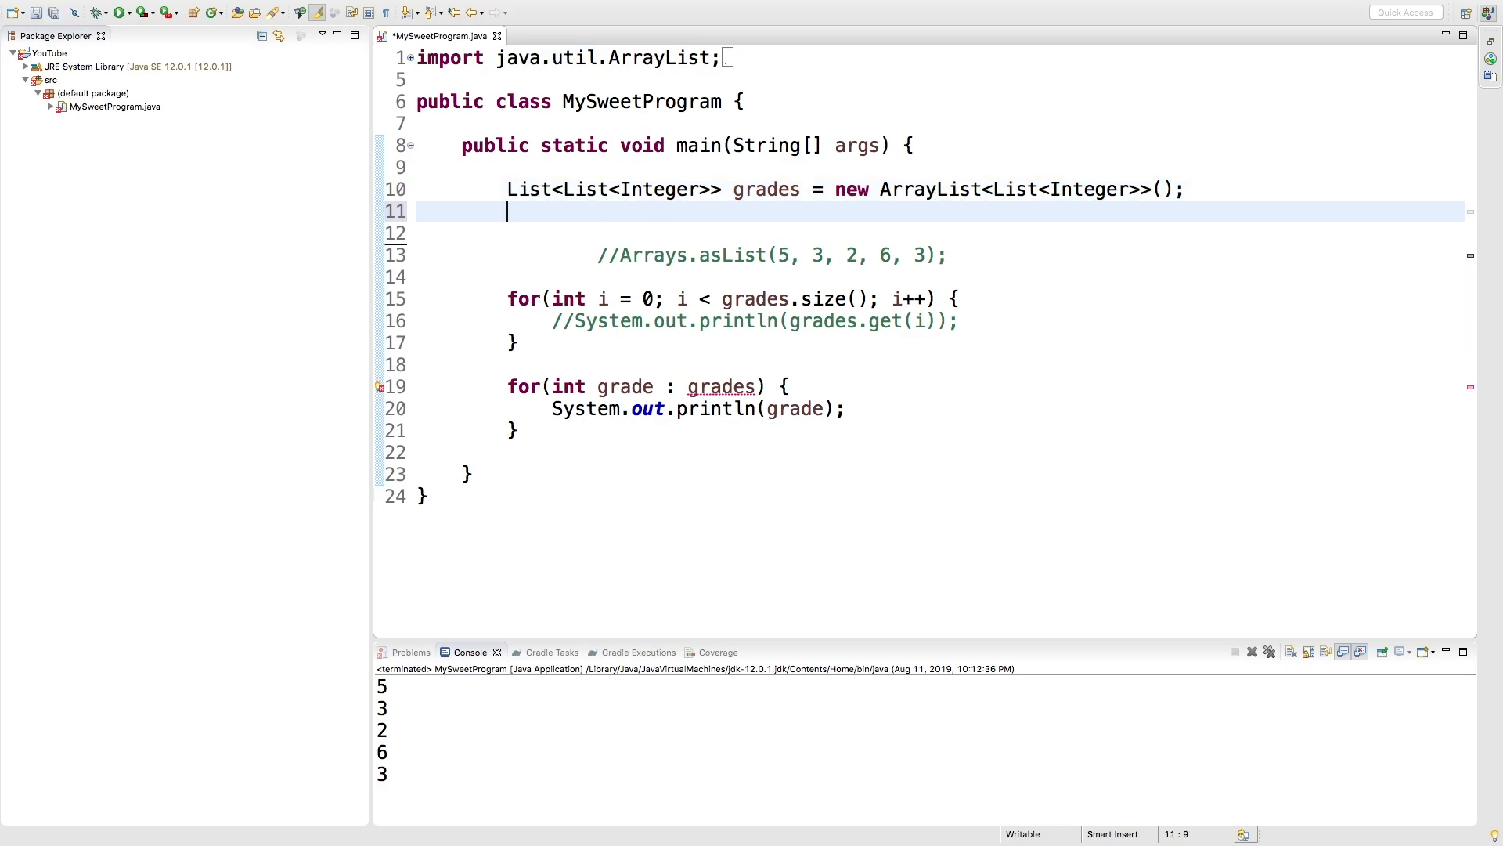
Add the grades rows with grades.add(Arrays.asList(5, 3, 2, 6, 3)) and save.
text(grades.)
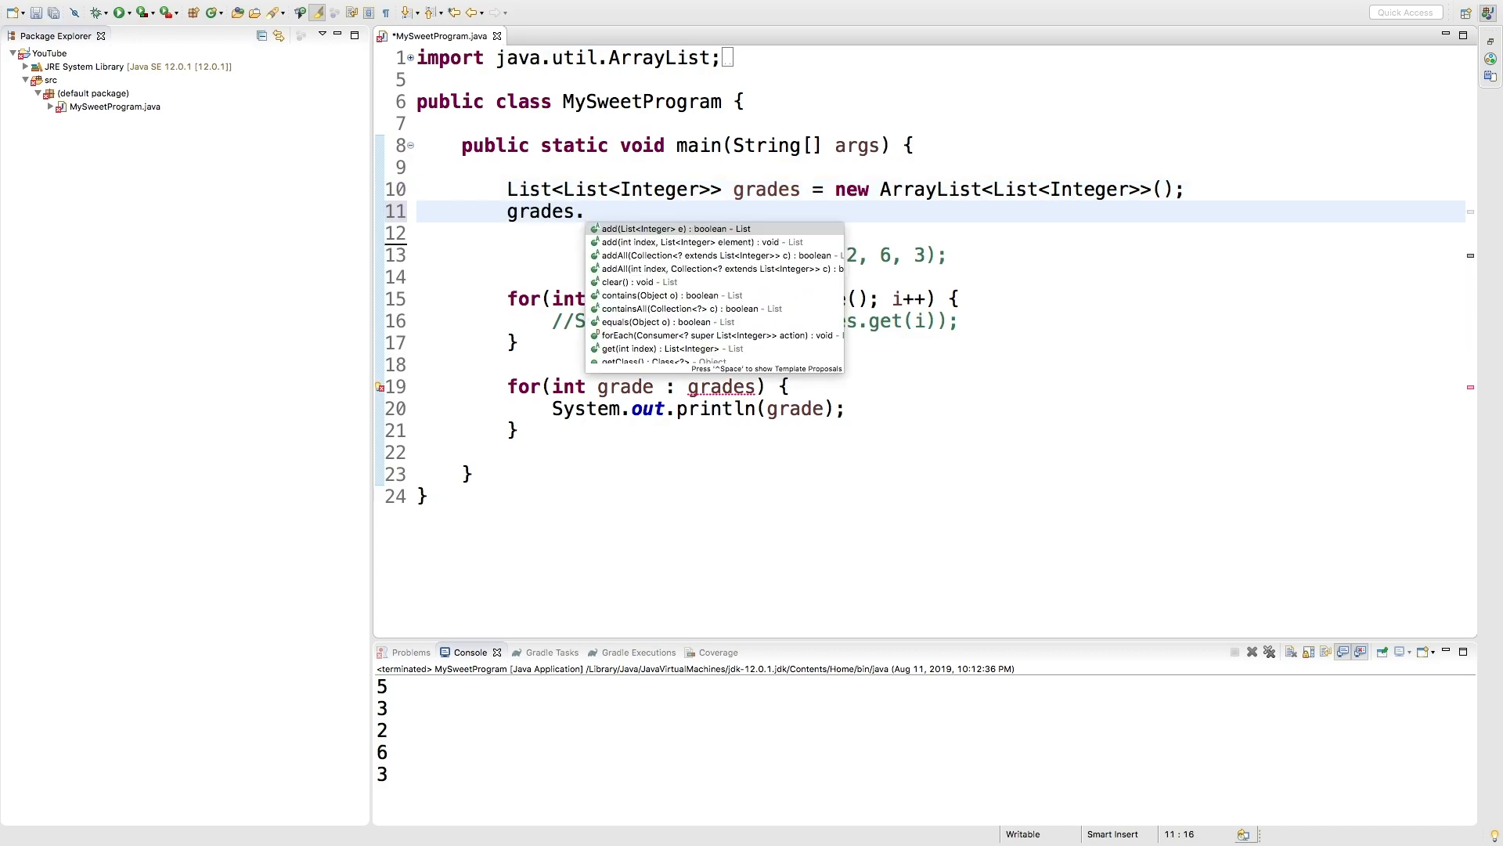
click(676, 228)
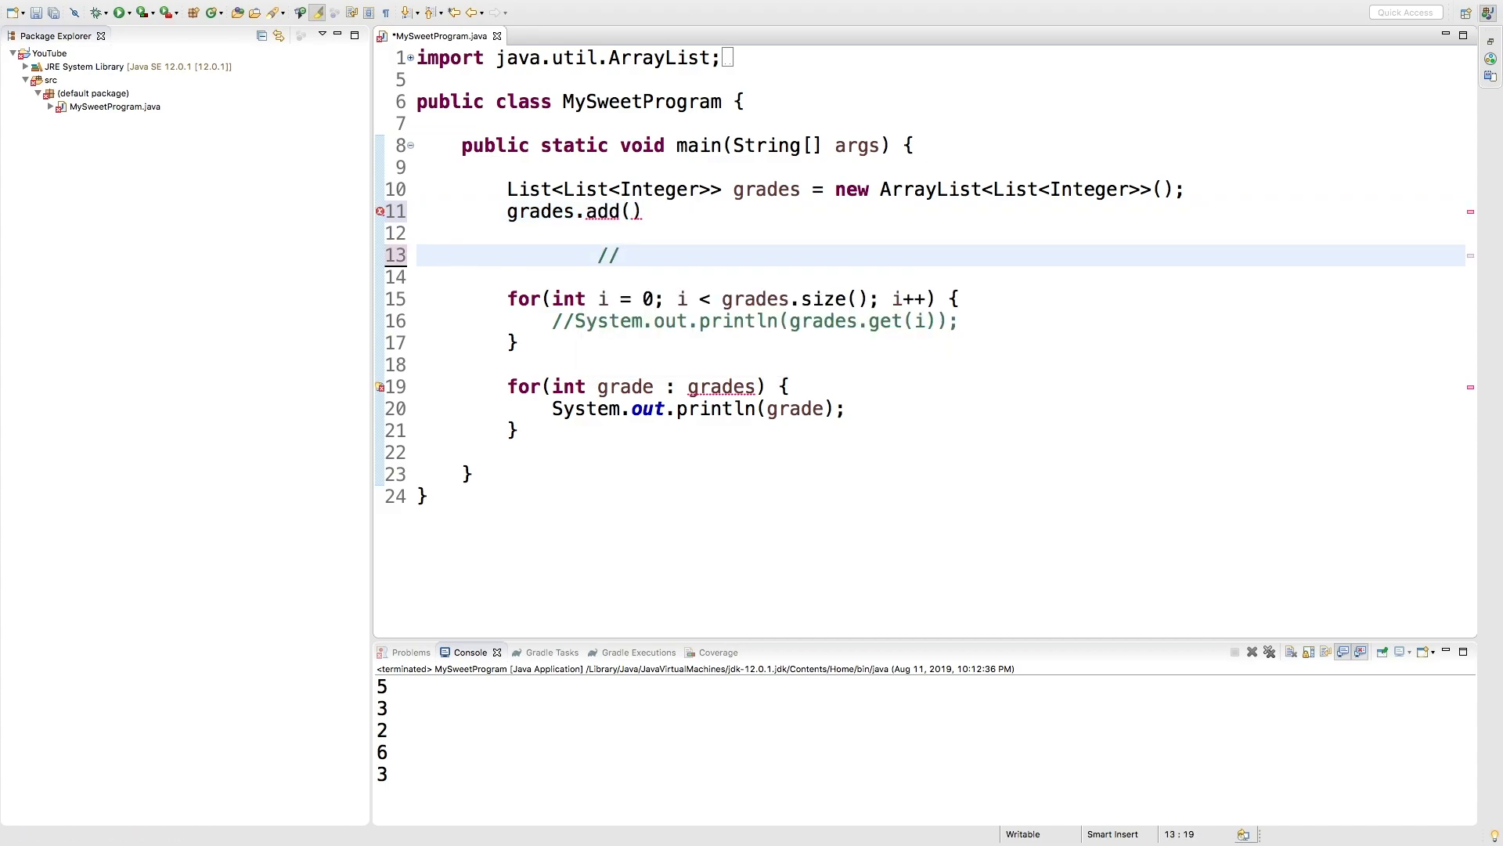
text(Arrays.asList(5, 3, 2, 6, 3);)
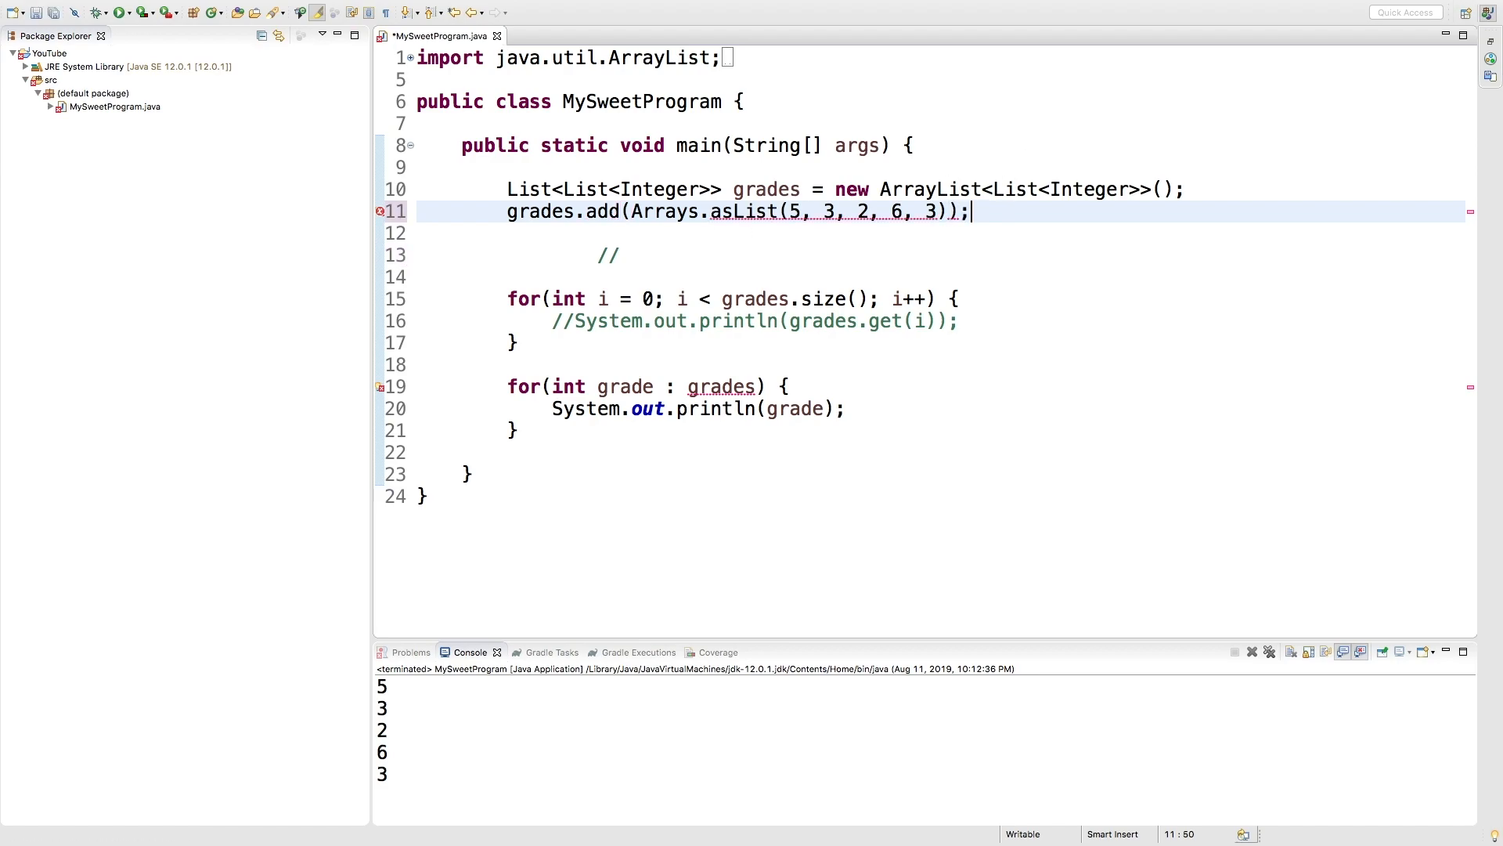
key(Ctrl+s)
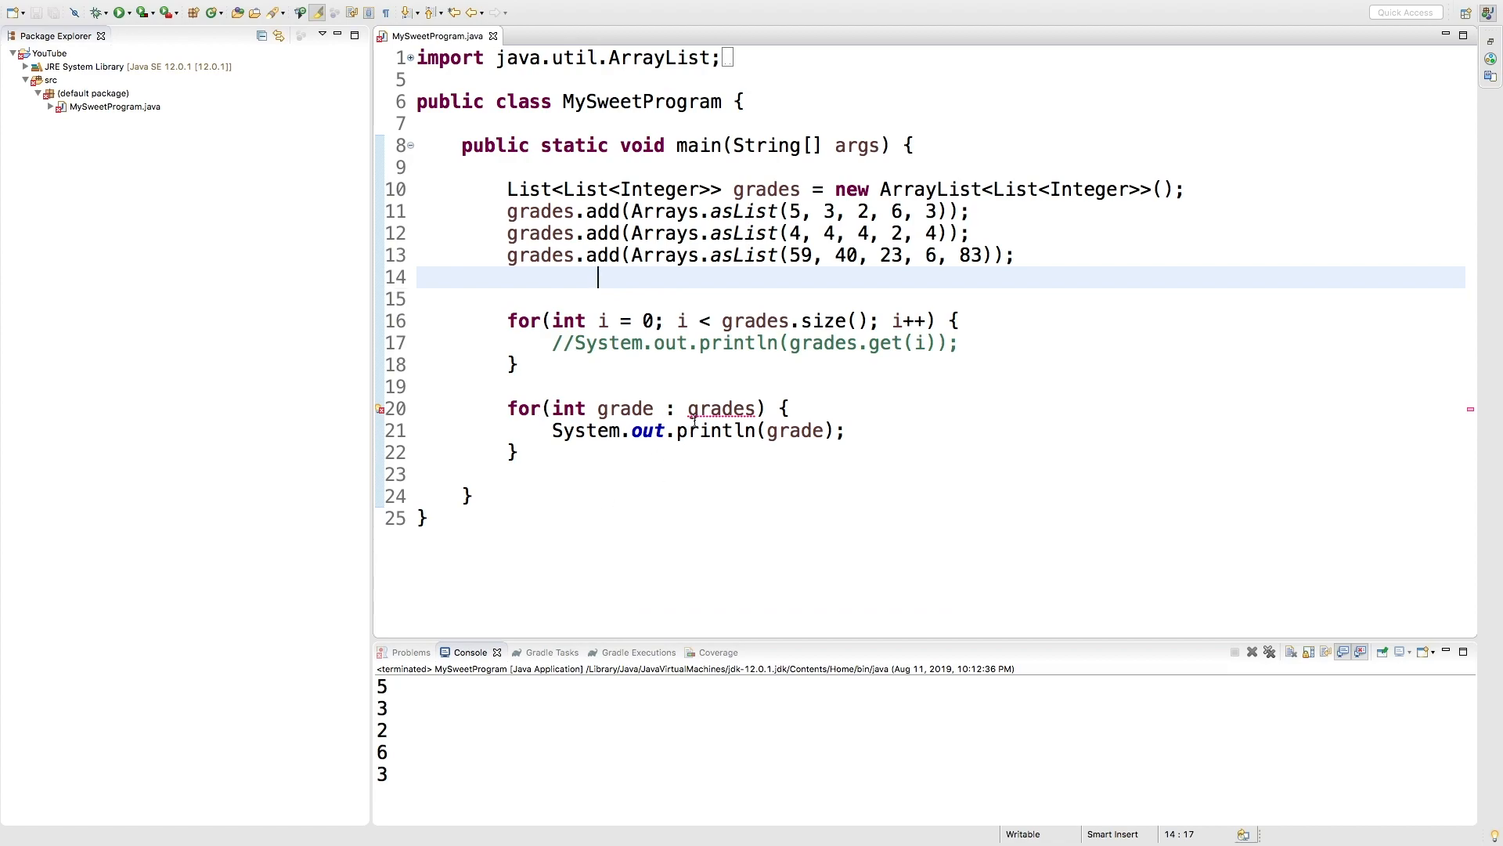
mouse_move(694, 407)
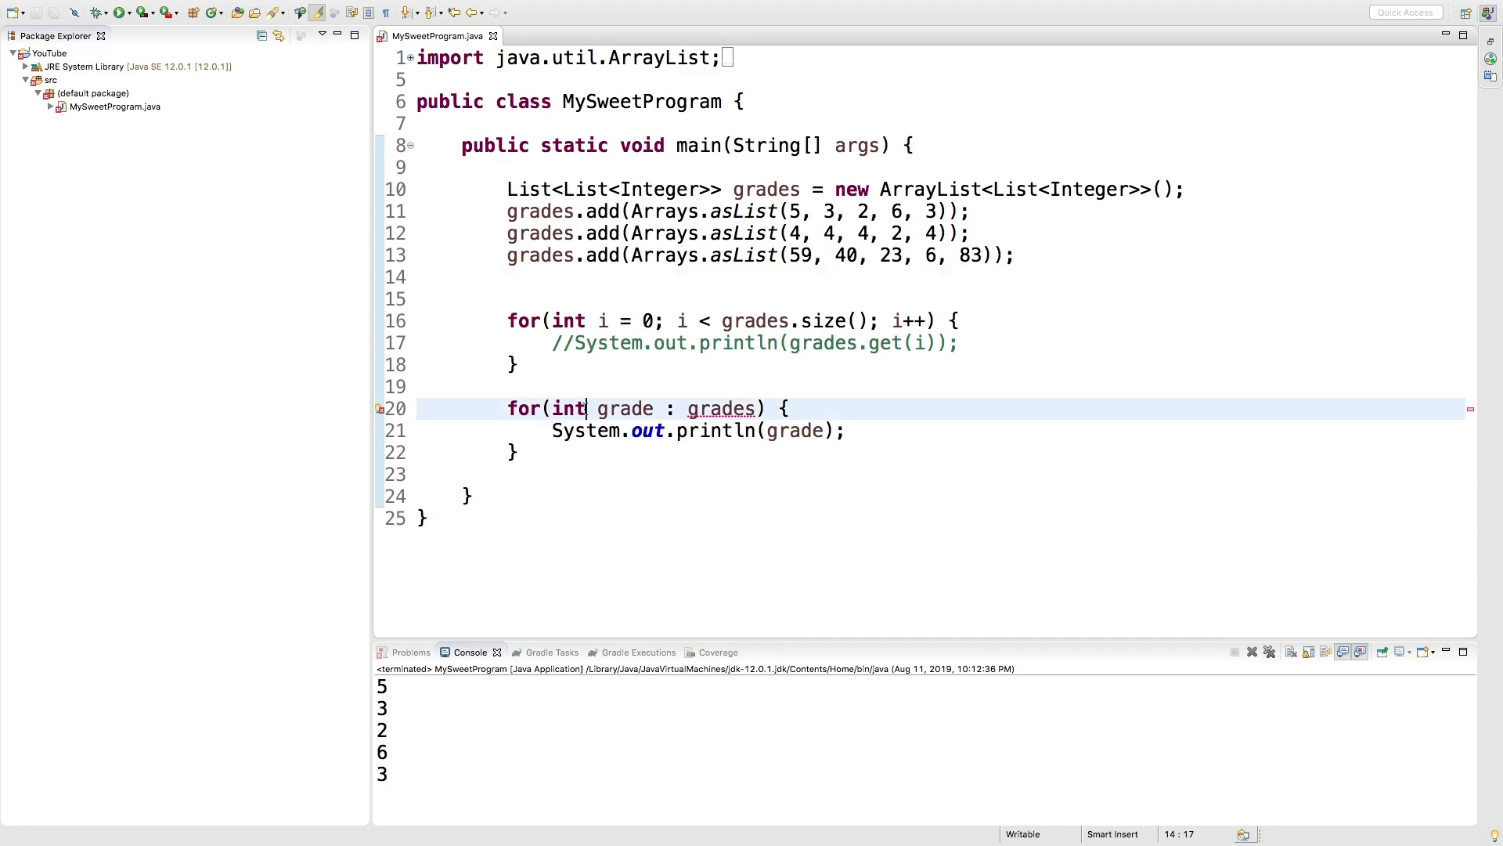
Make the loop variable a List<Integer> and start an inner for loop.
text(Lis)
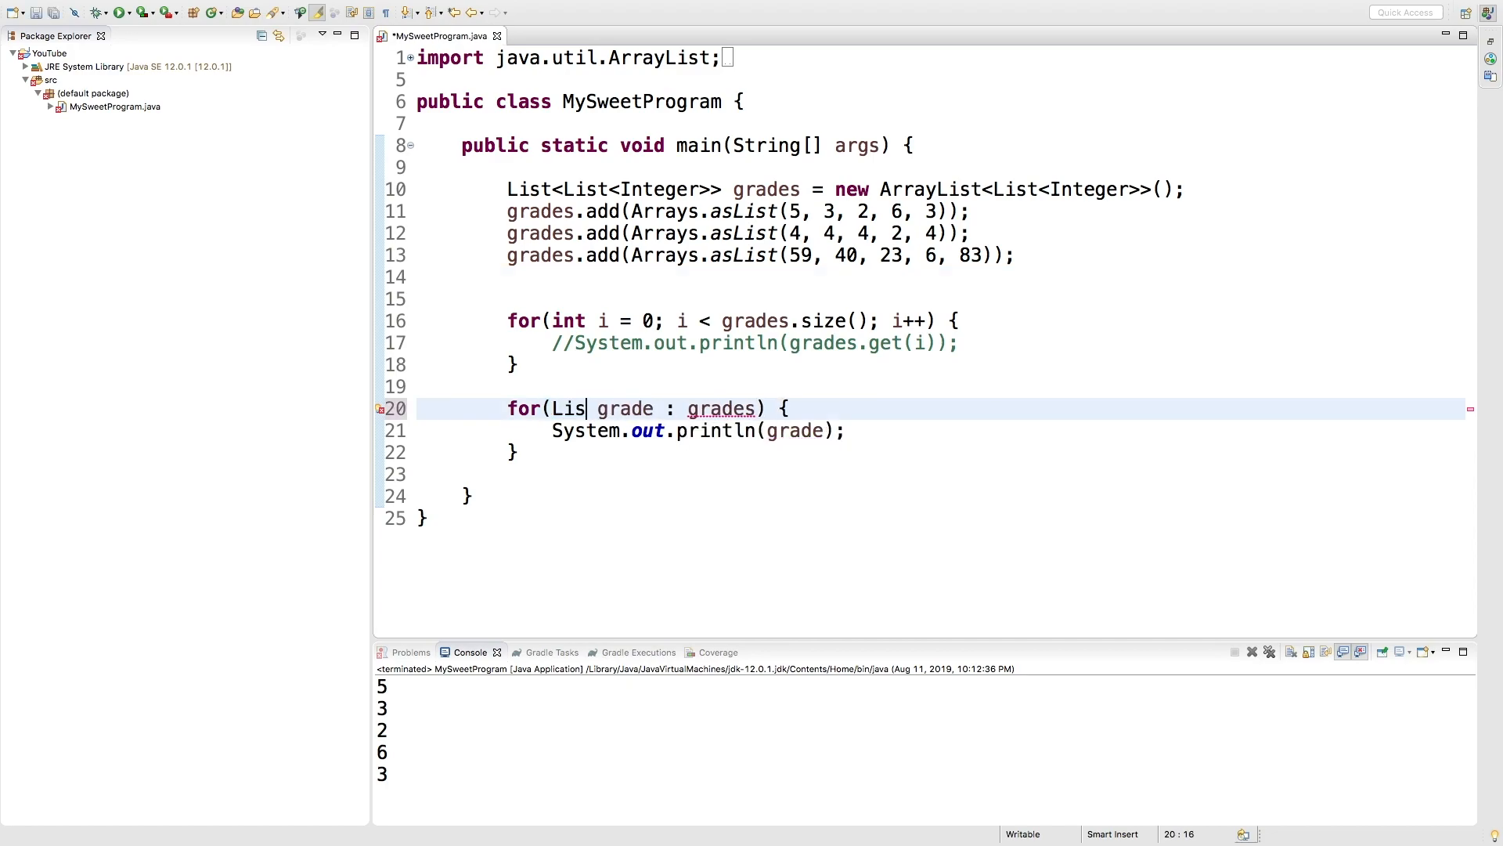
text(t)
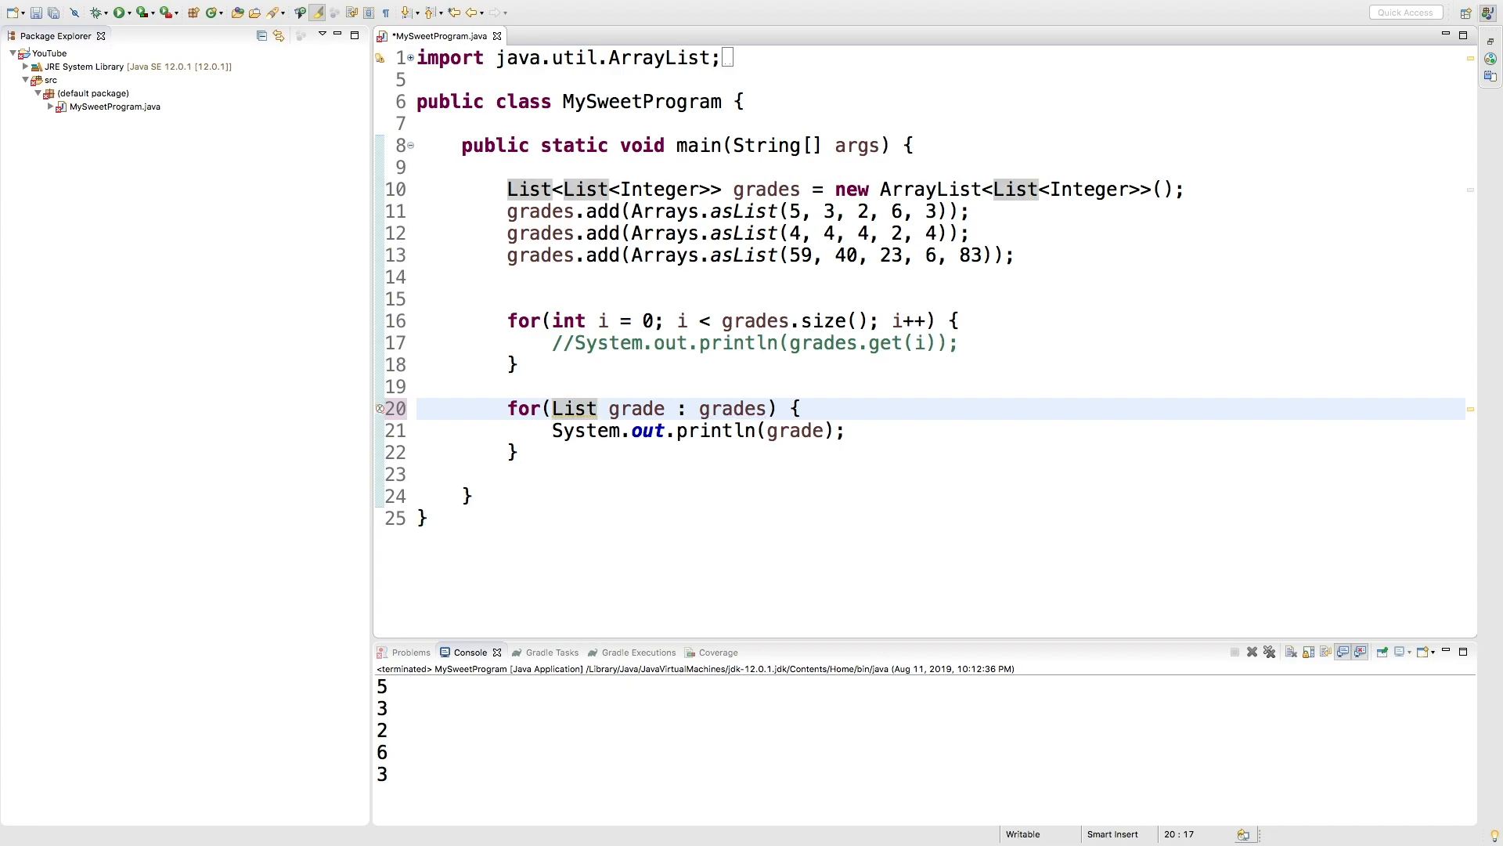
text(<Integer>)
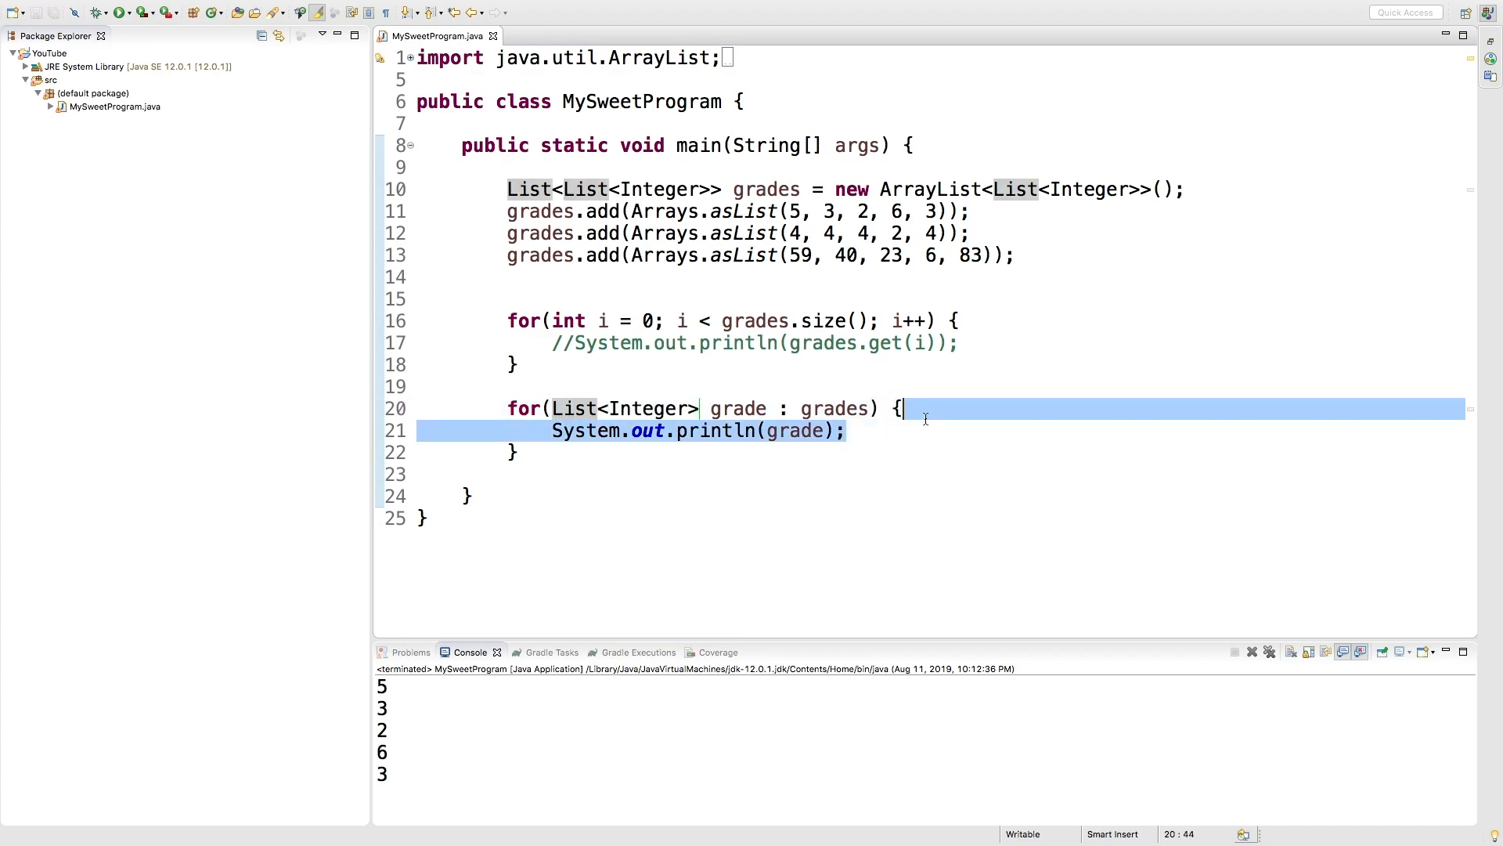
text(for() {)
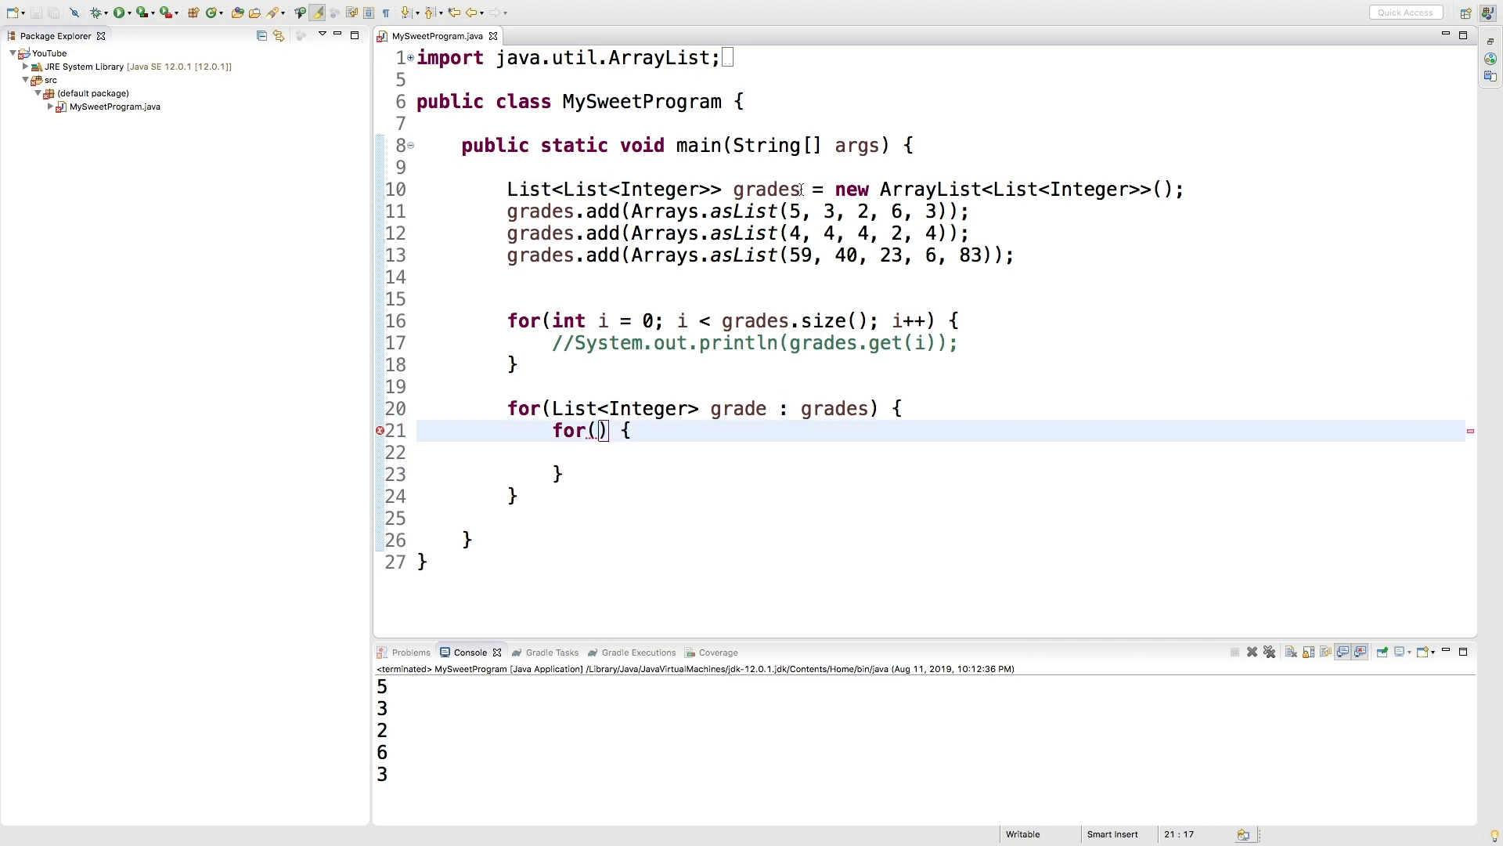
Rename the outer list from grades to allGrades.
double_click(738, 407)
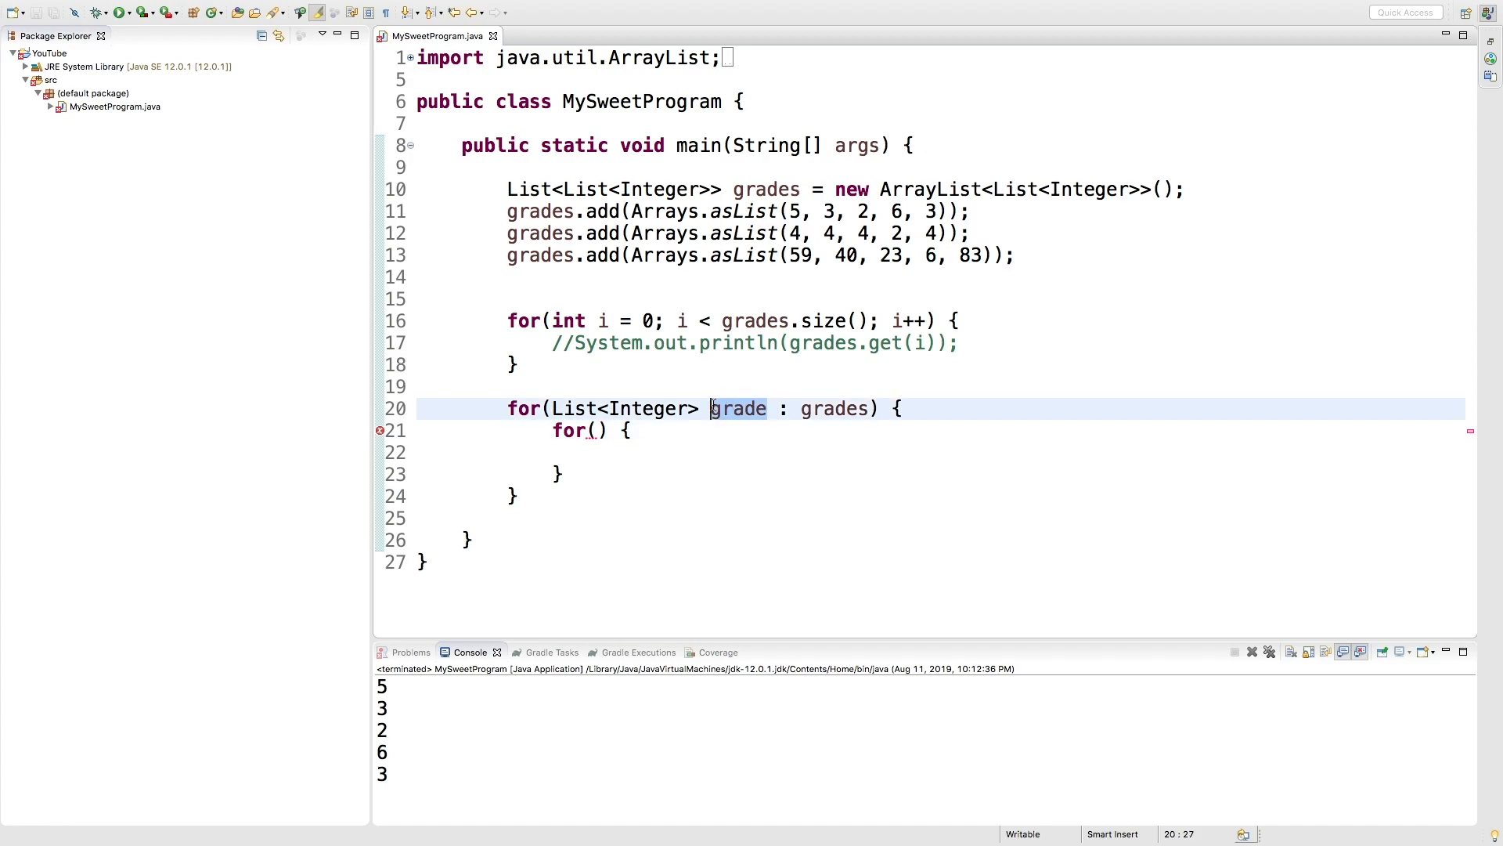
mouse_move(730, 310)
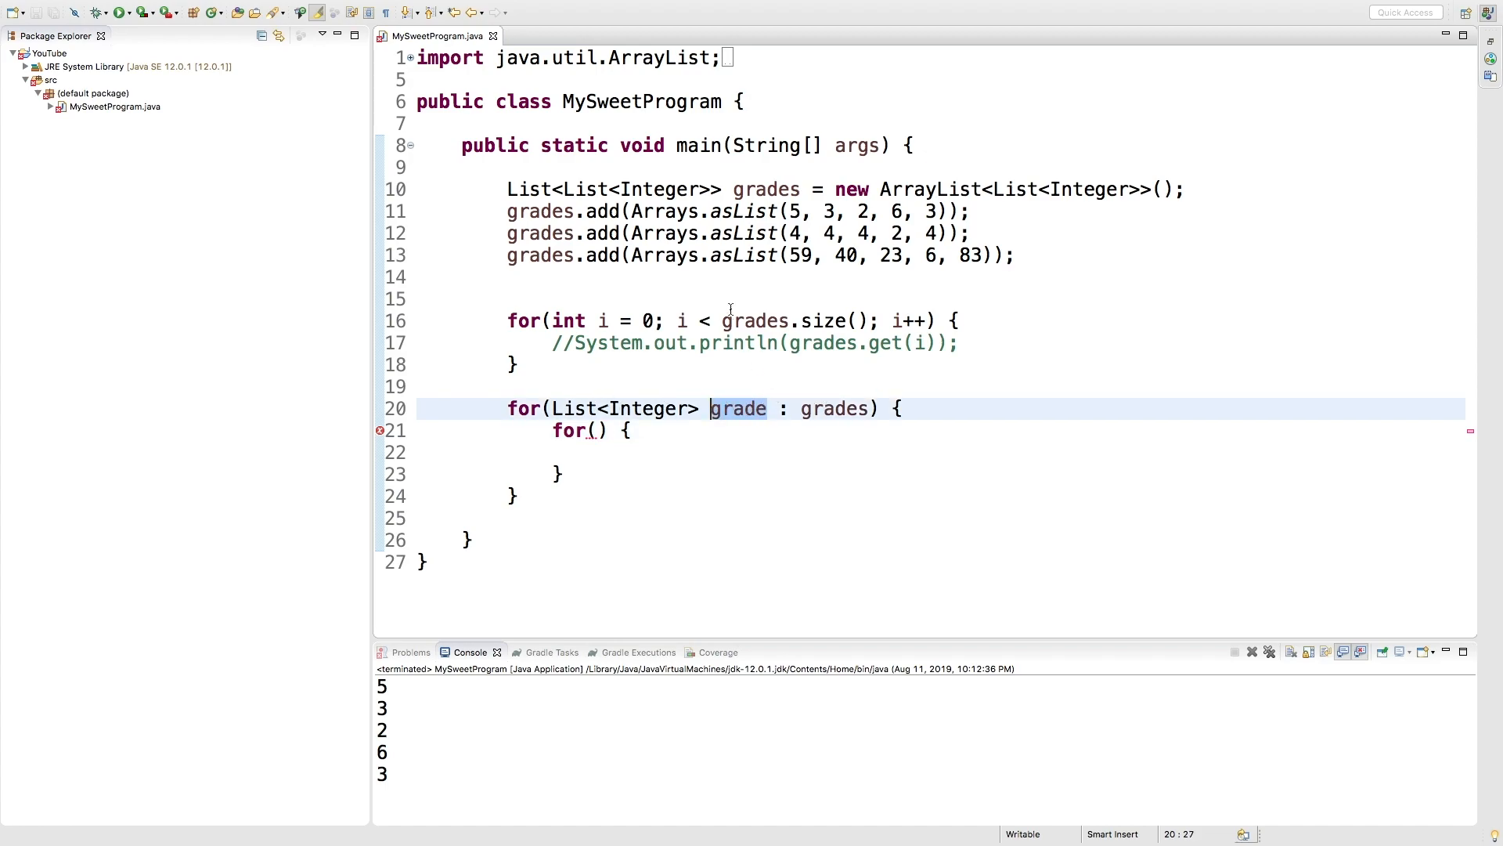
click(765, 189)
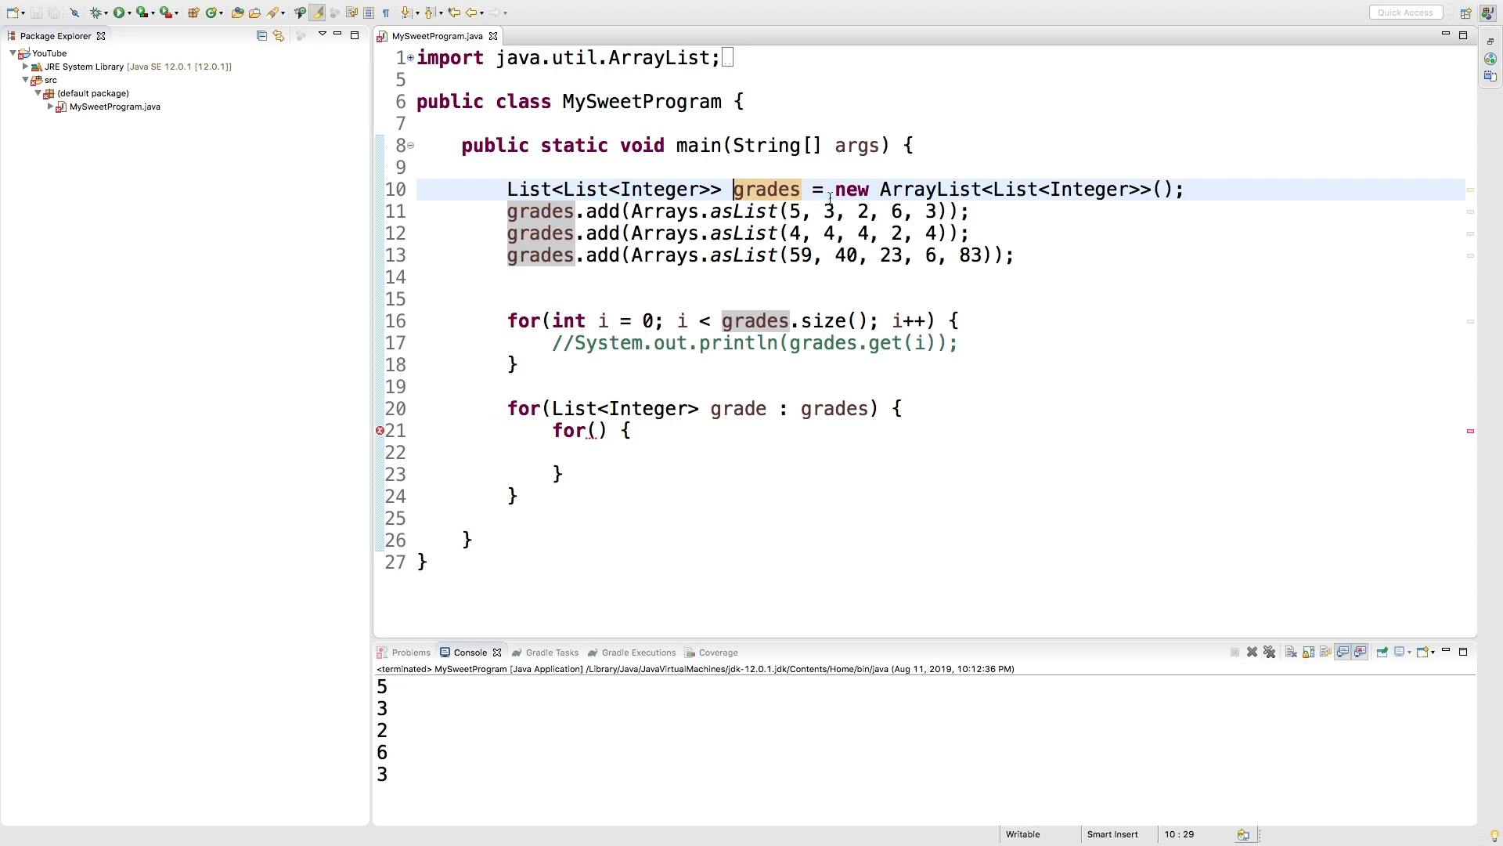
text(allG)
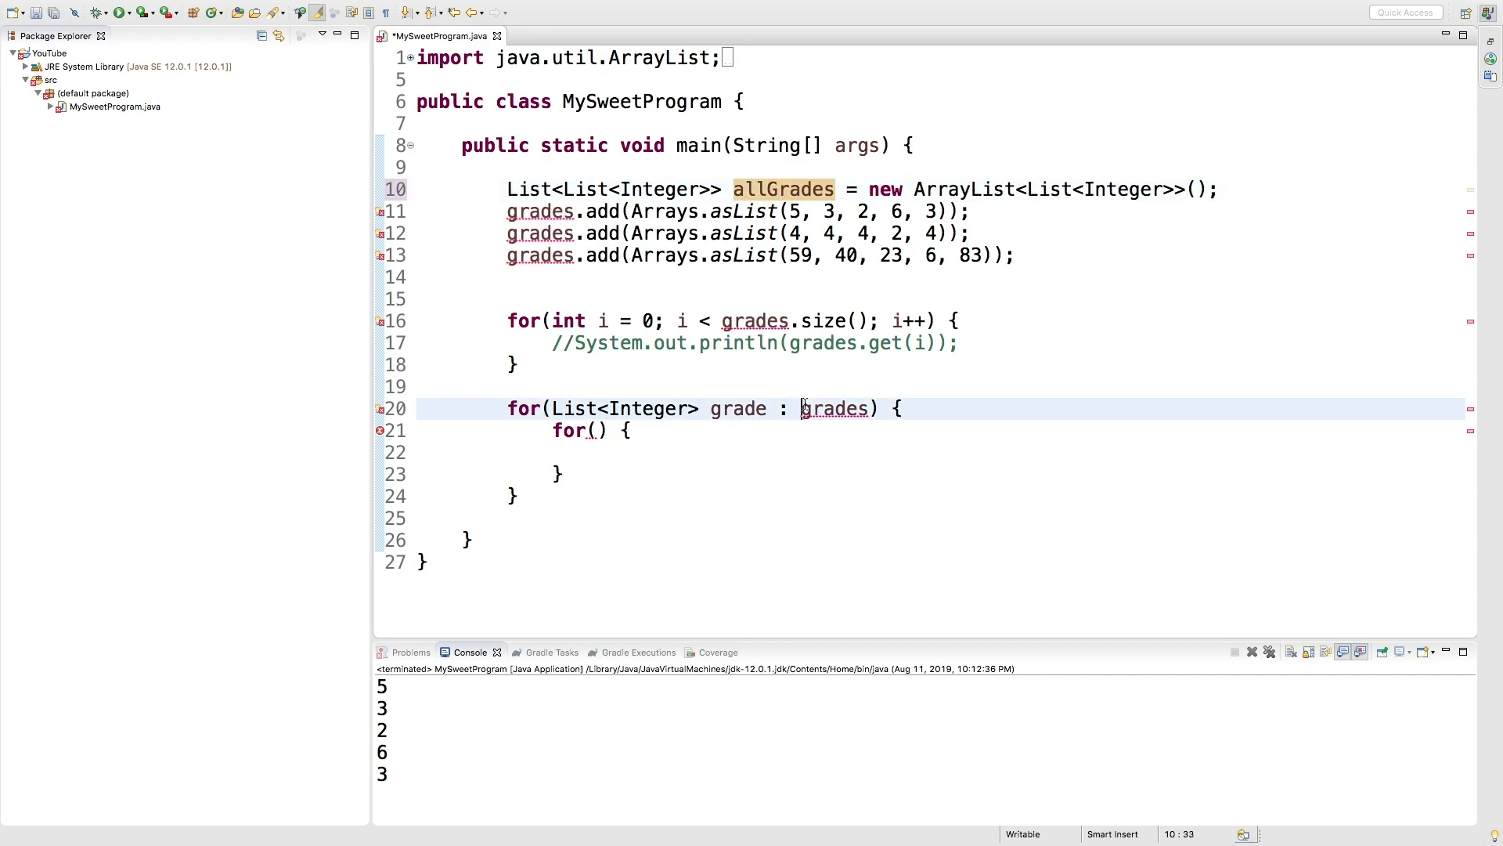
text(allGrades)
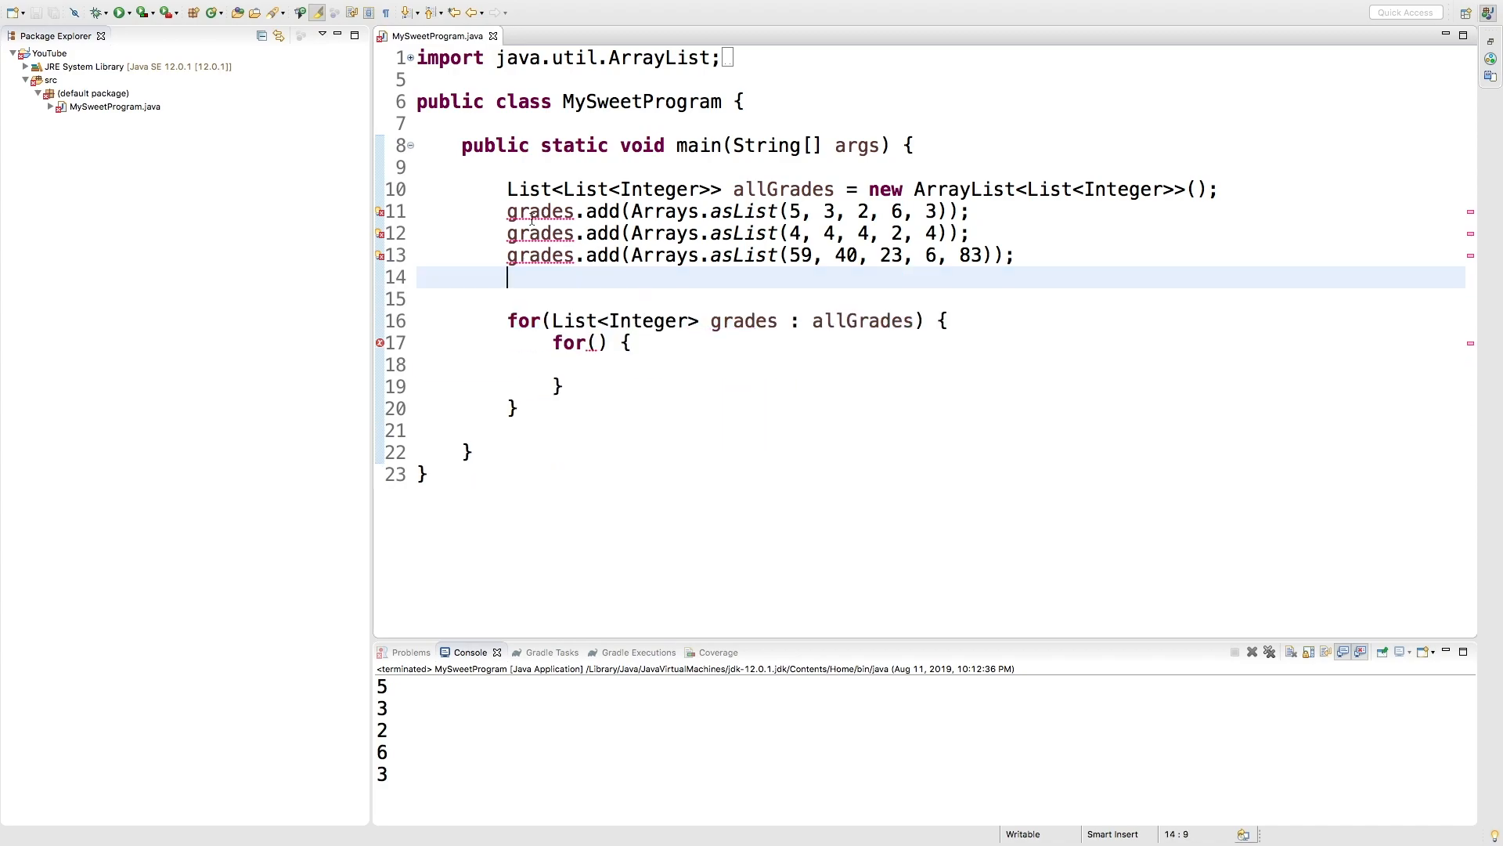
Point the add calls at allGrades, print each int grade, and add a trailing println.
text(allG)
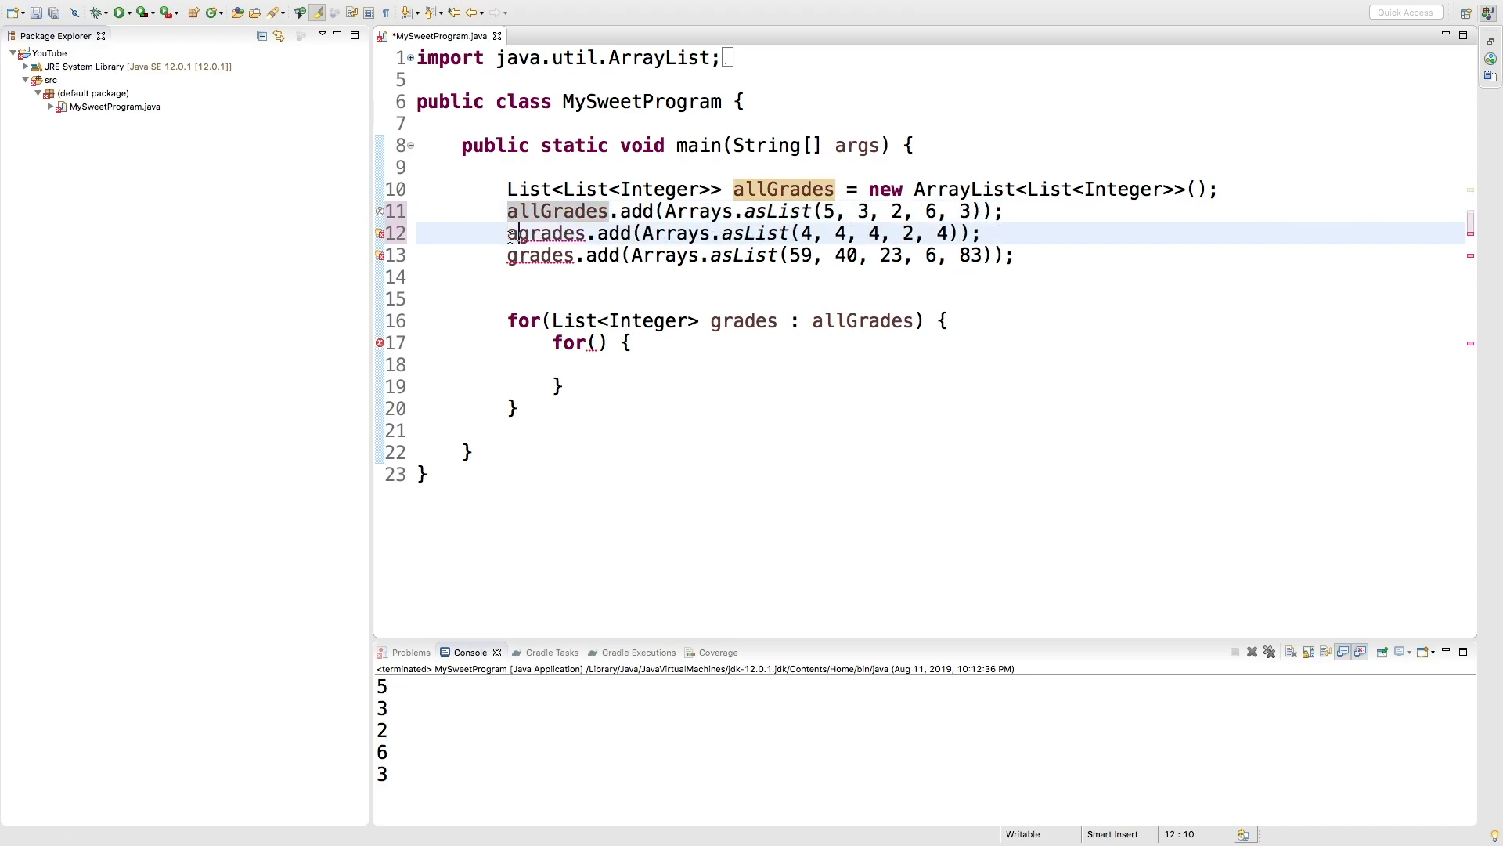
text(int)
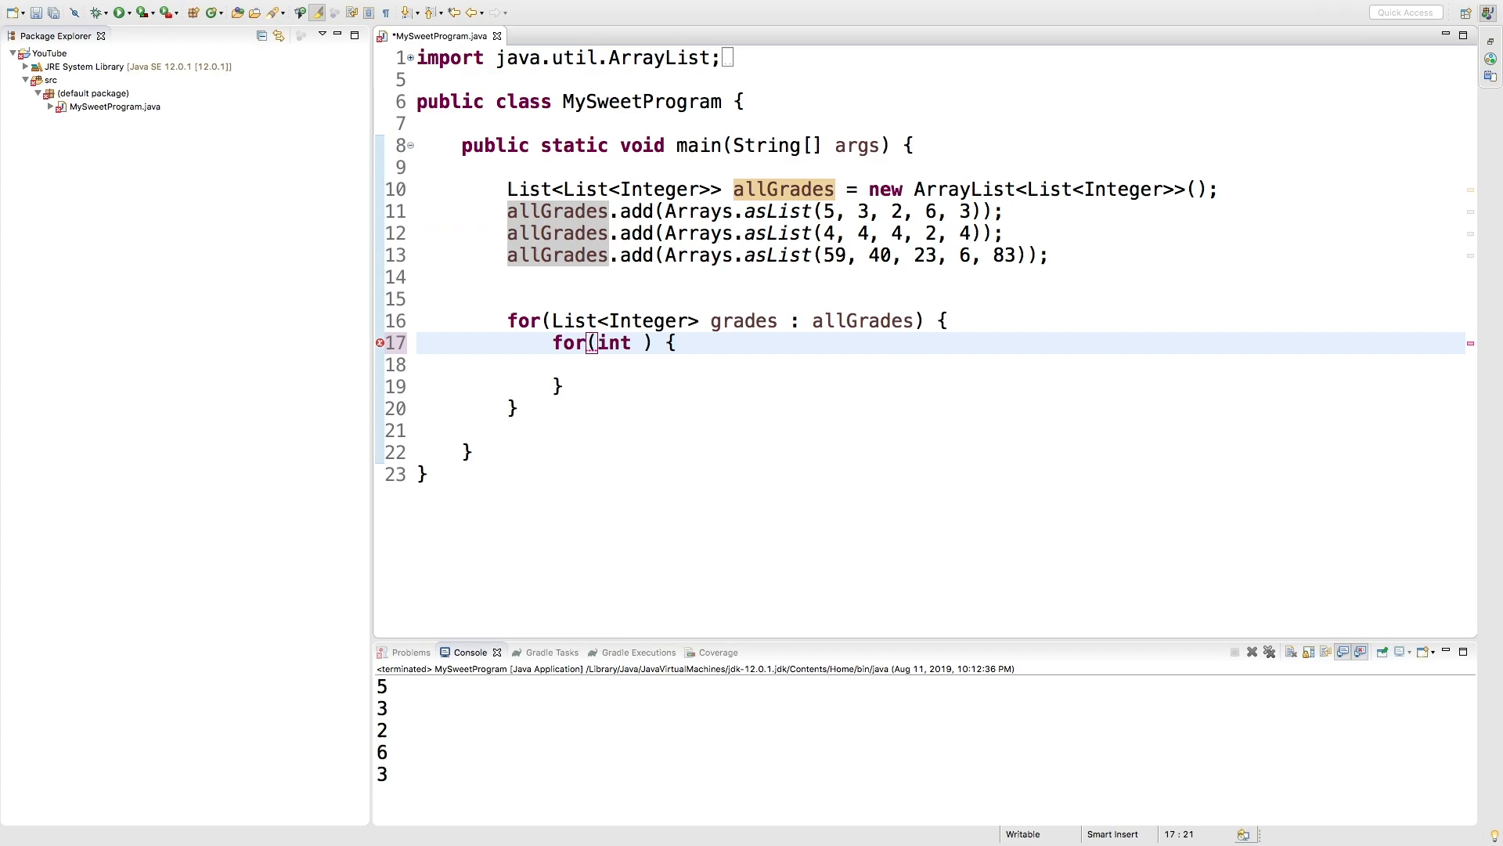
text(grade : grades)
click(942, 365)
text(System.out.println();)
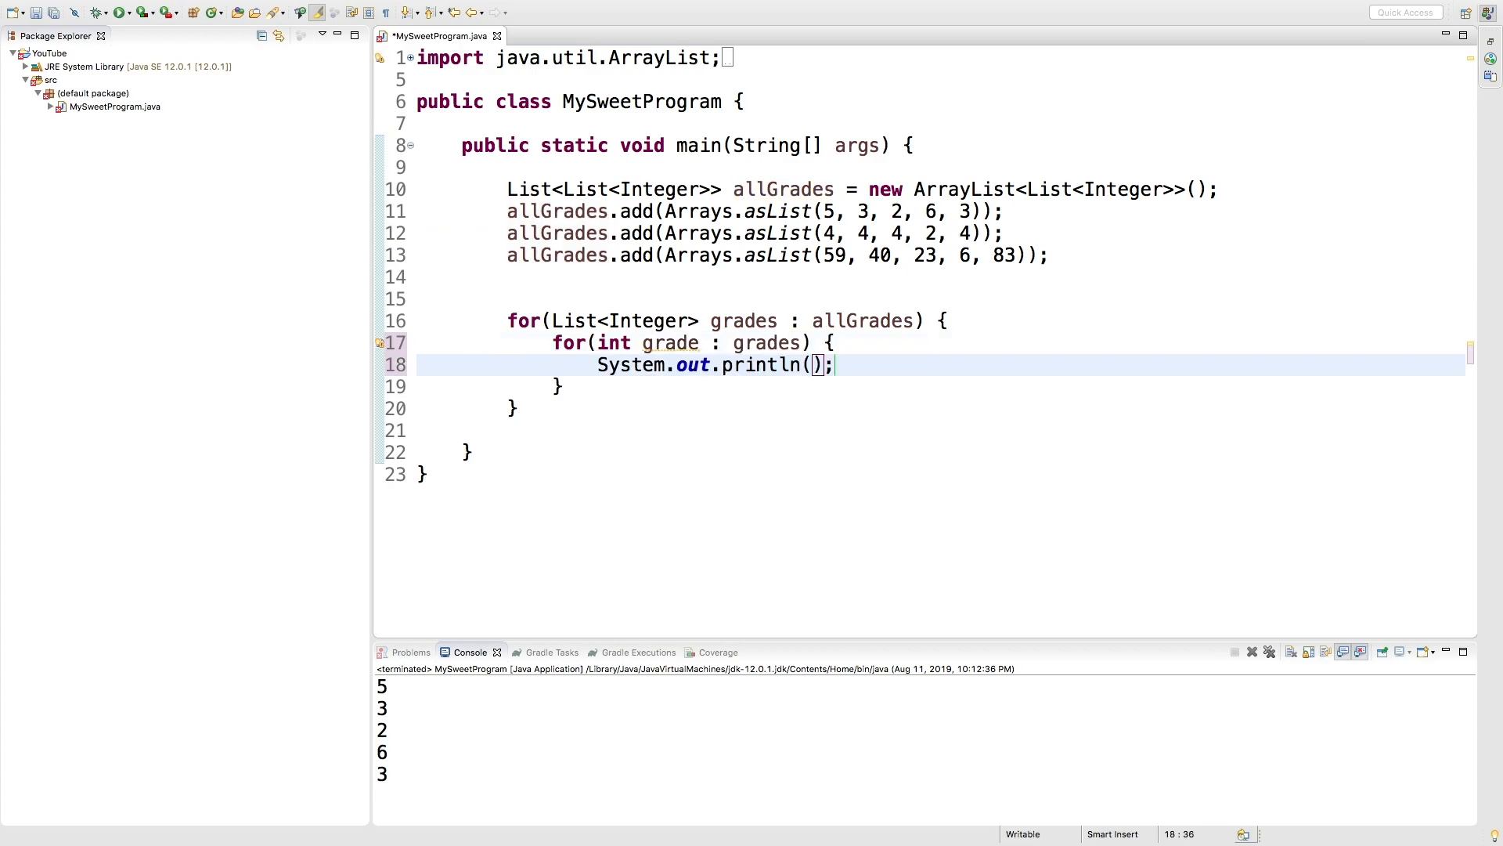
text(grade)
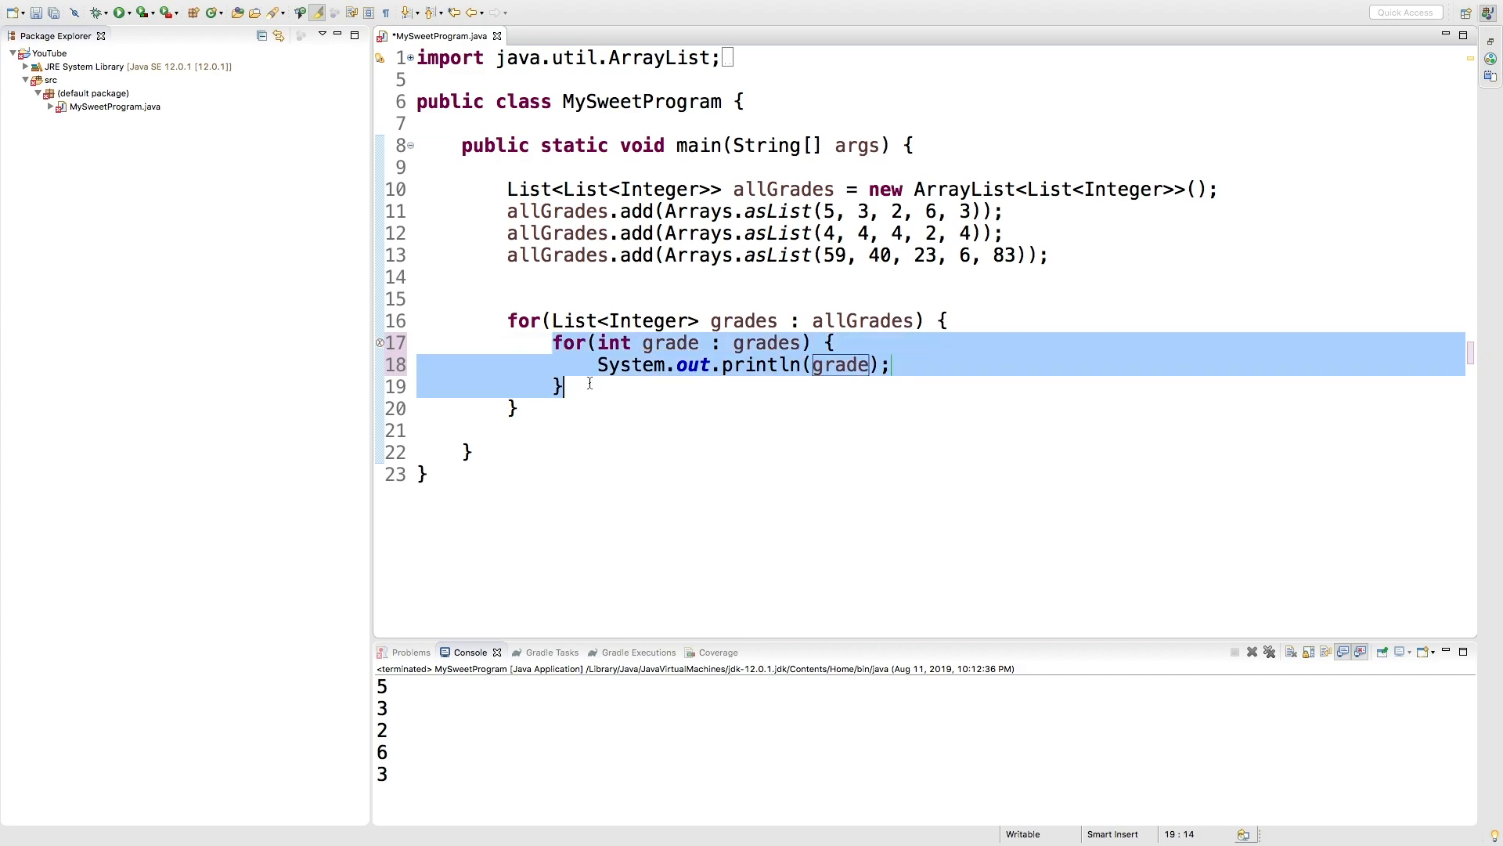
text(sysuo)
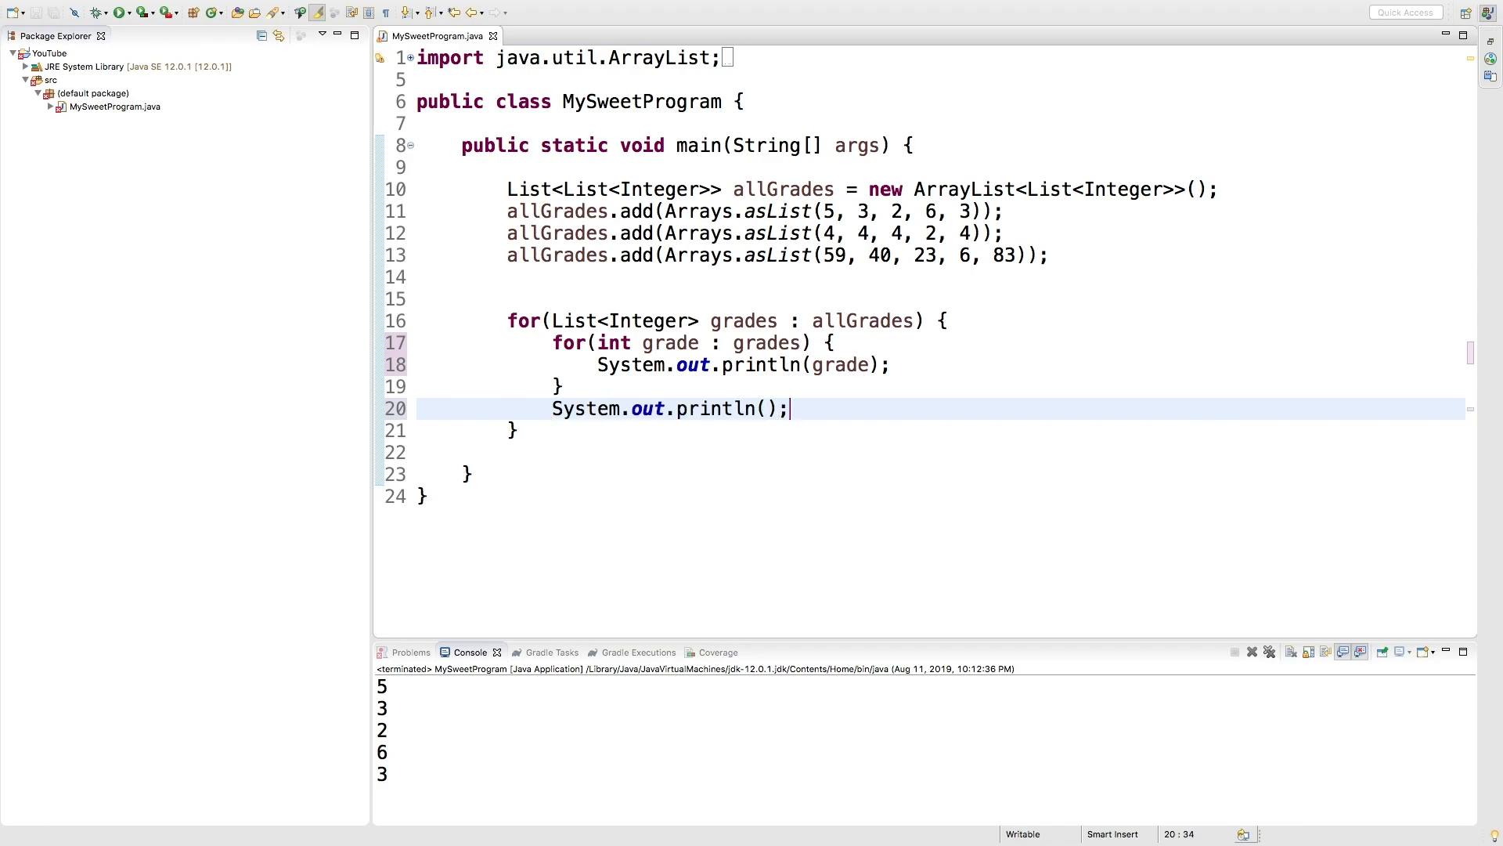
Run the program, change the inner print to grade + " ", then rerun it.
click(1251, 652)
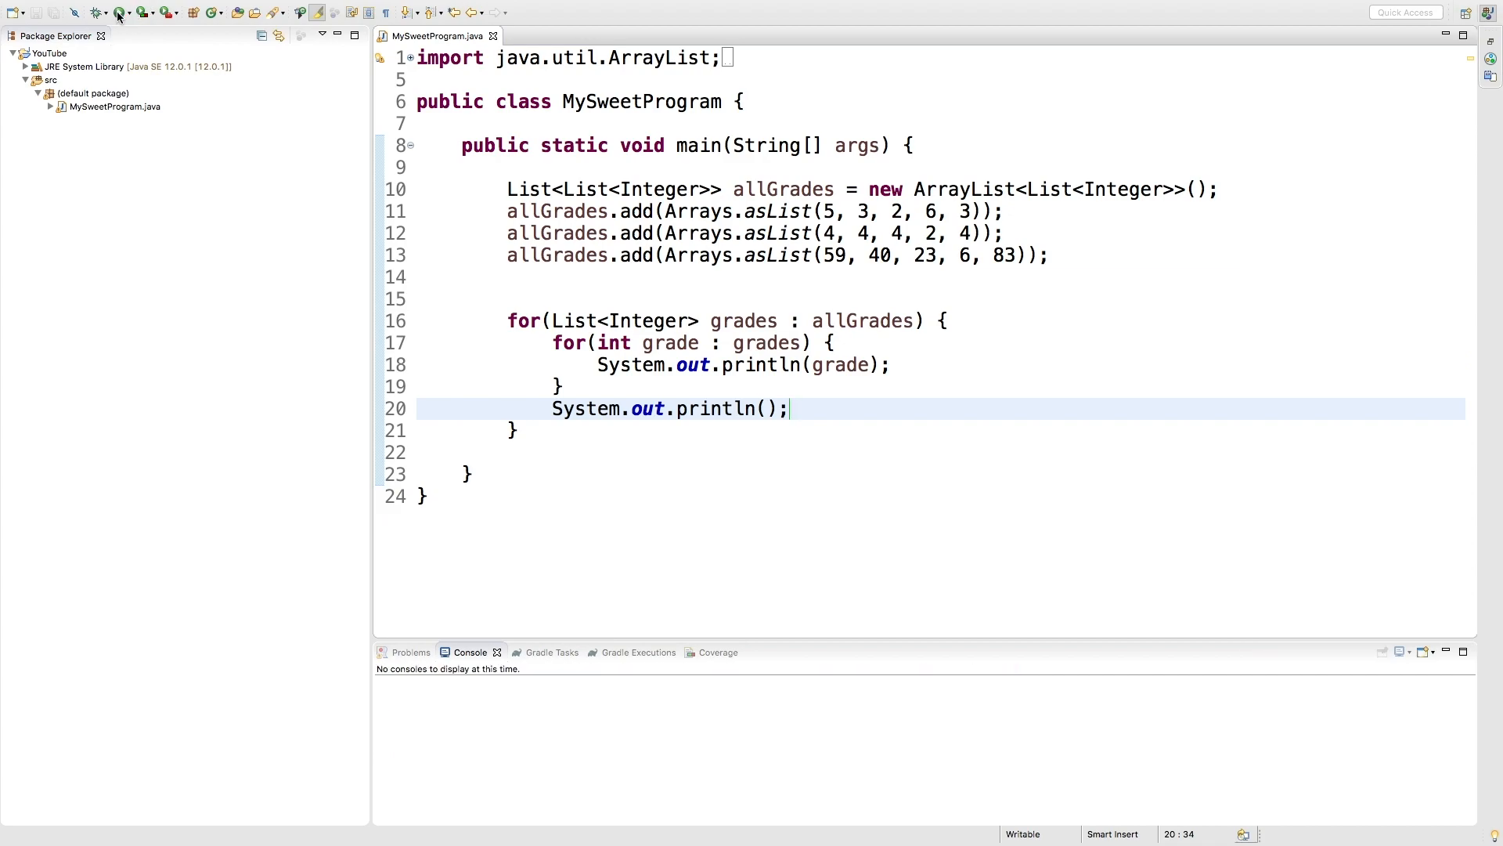
click(119, 12)
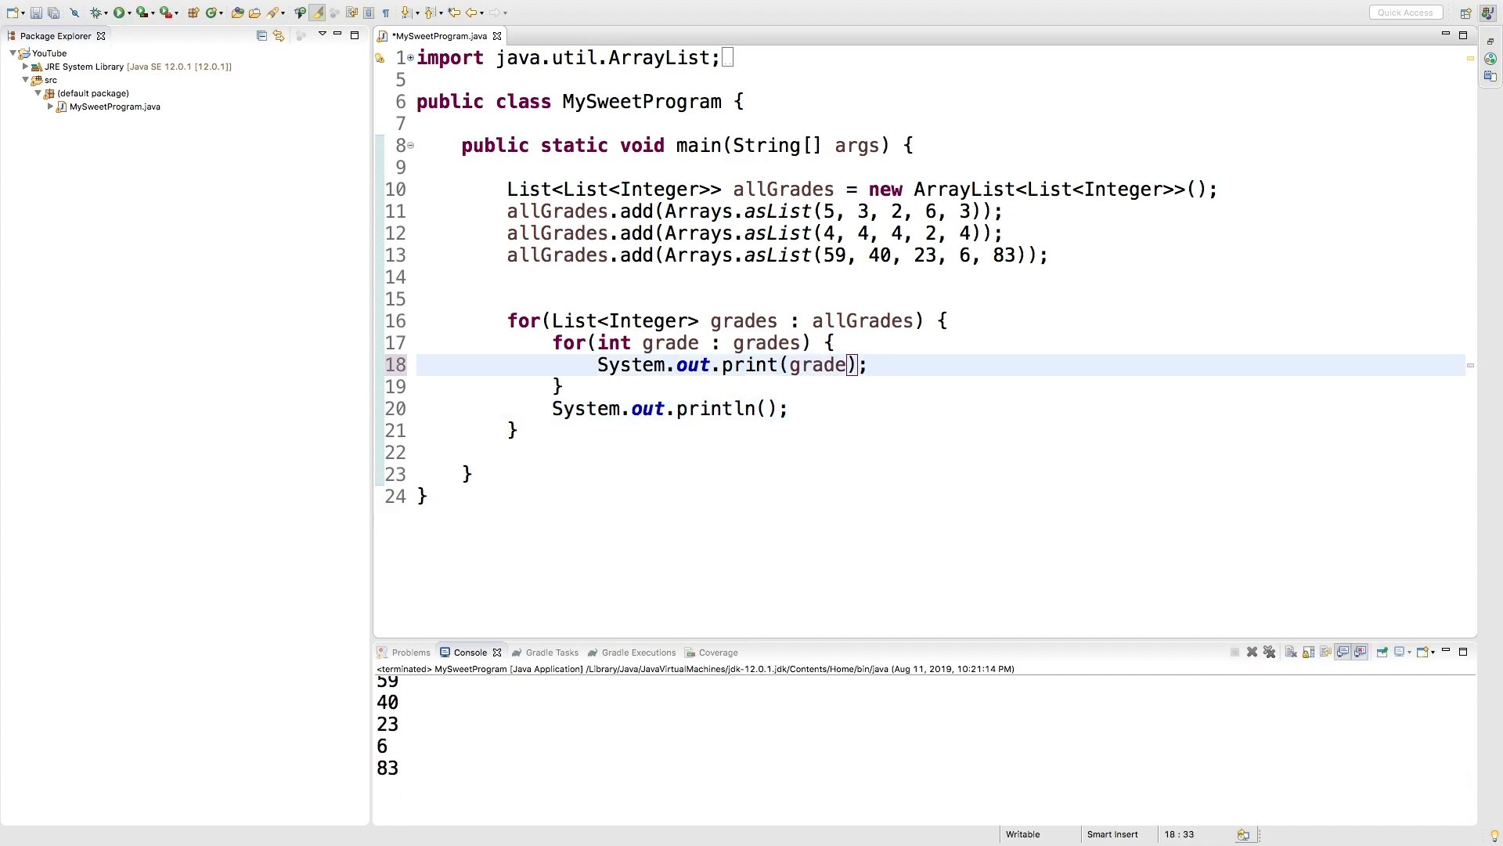
text(+)
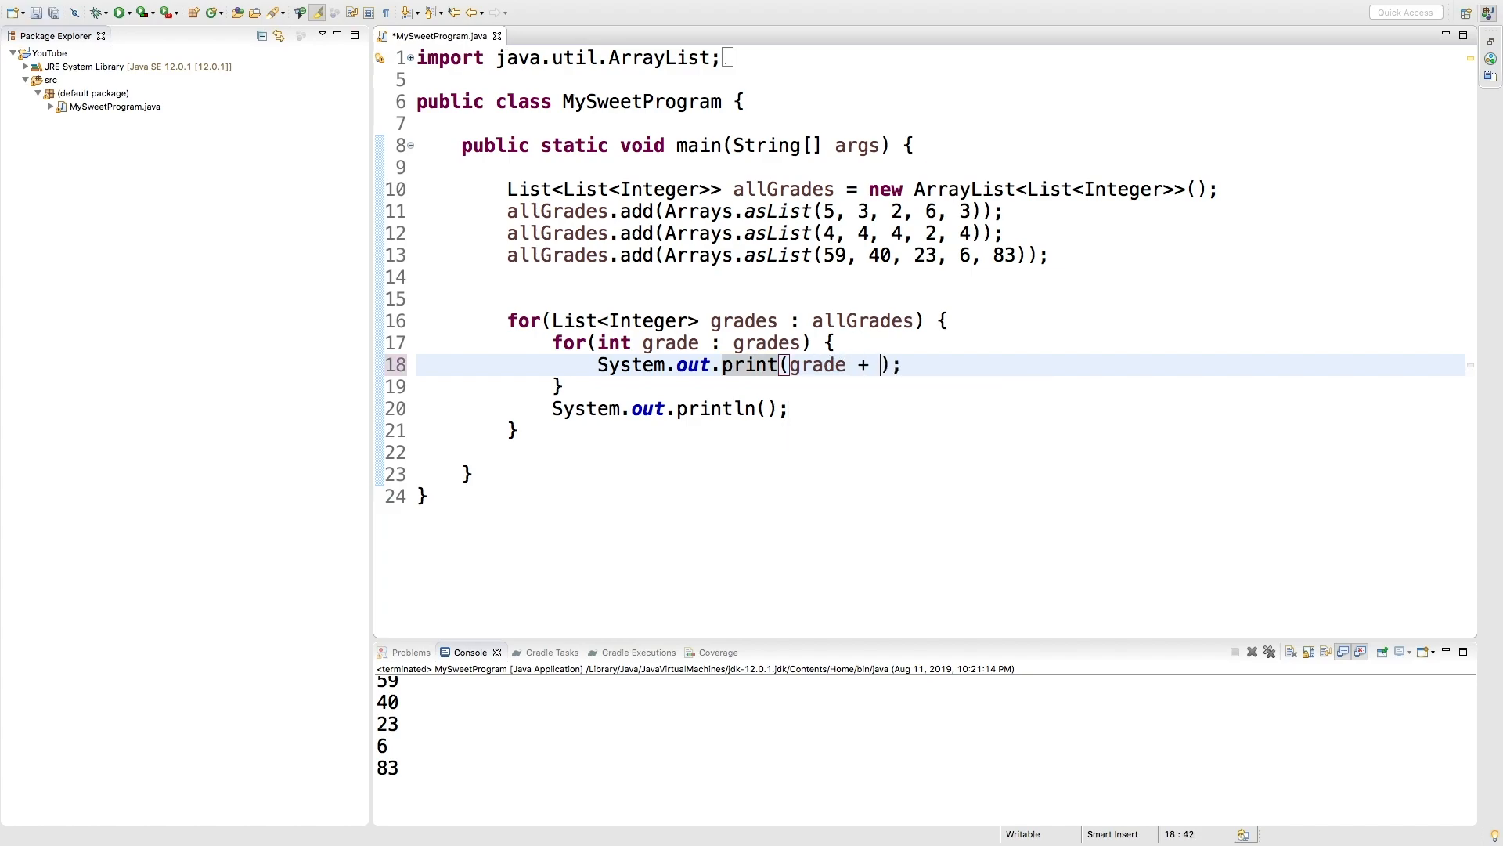
text(" ")
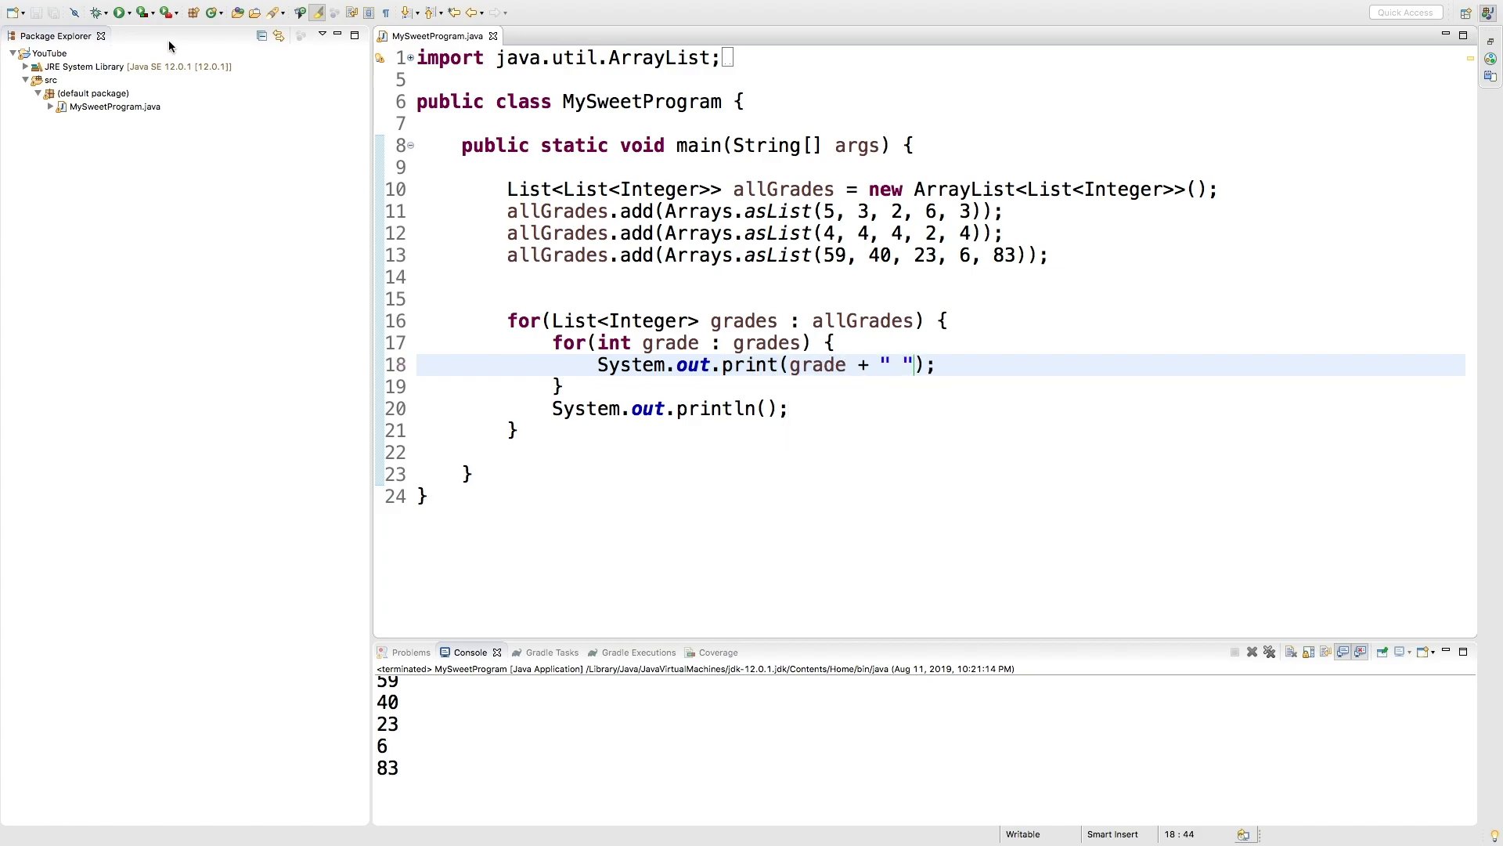
click(119, 12)
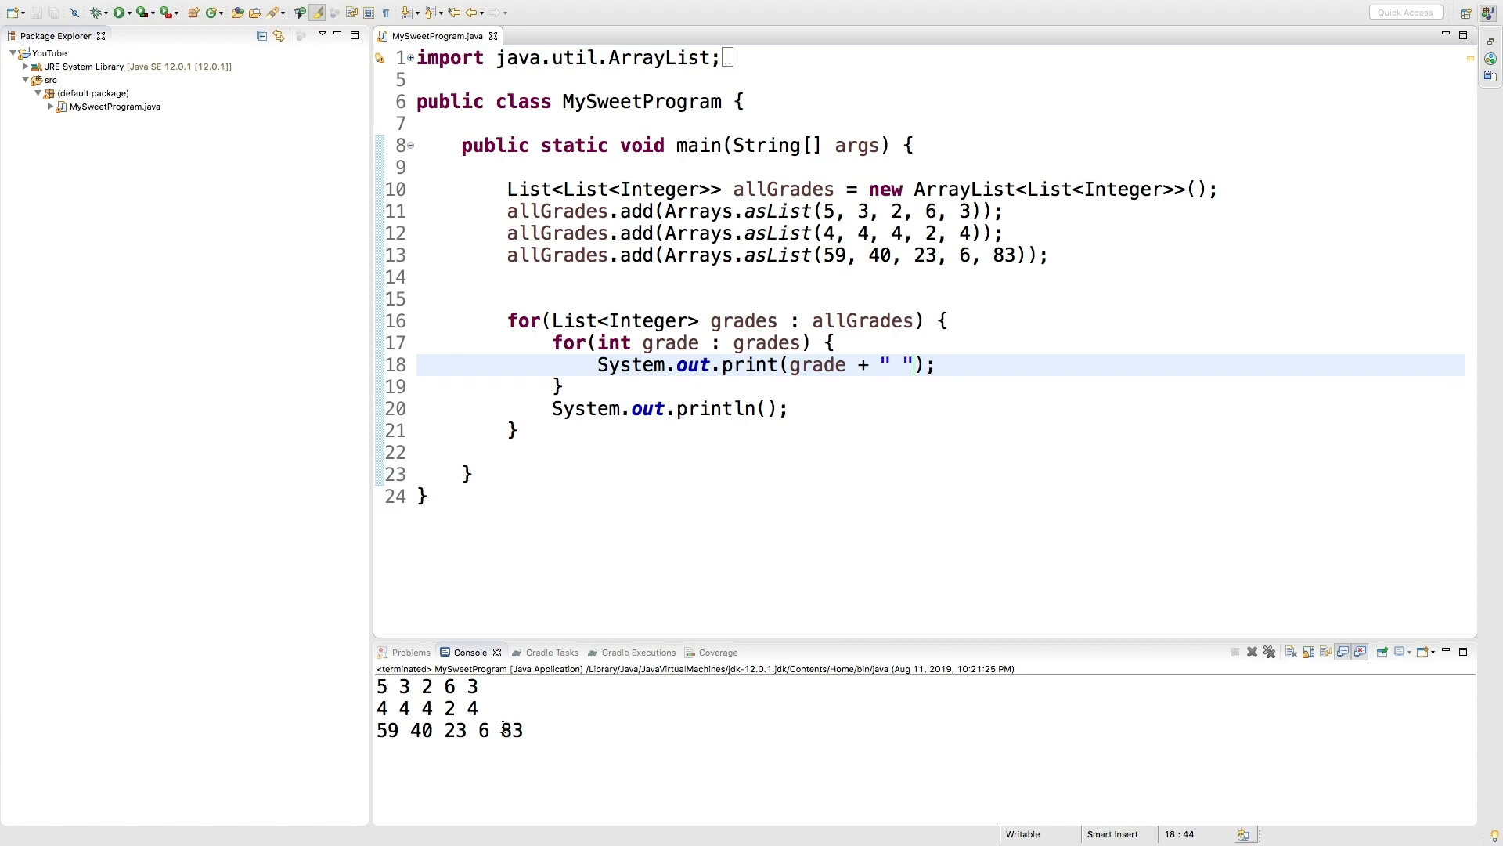